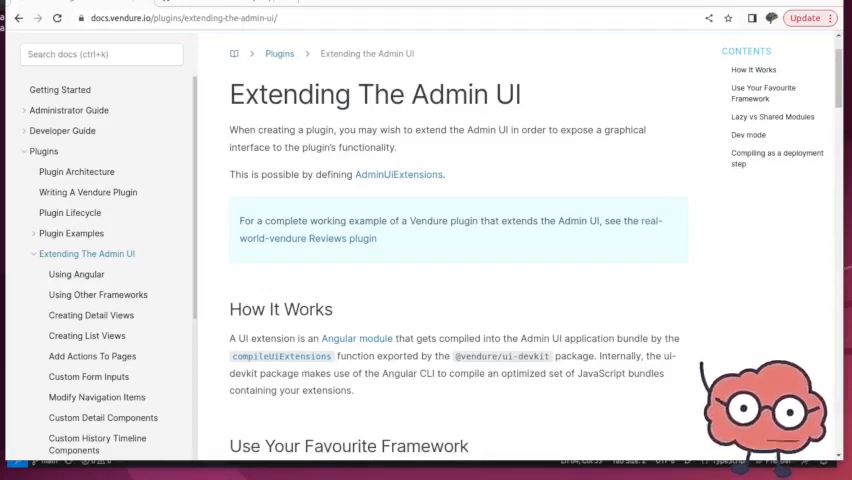
mouse_move(673, 418)
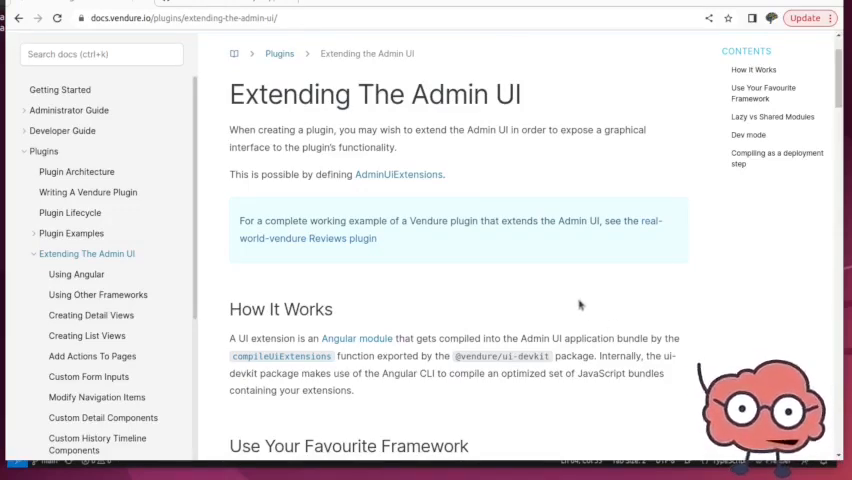
mouse_move(555, 287)
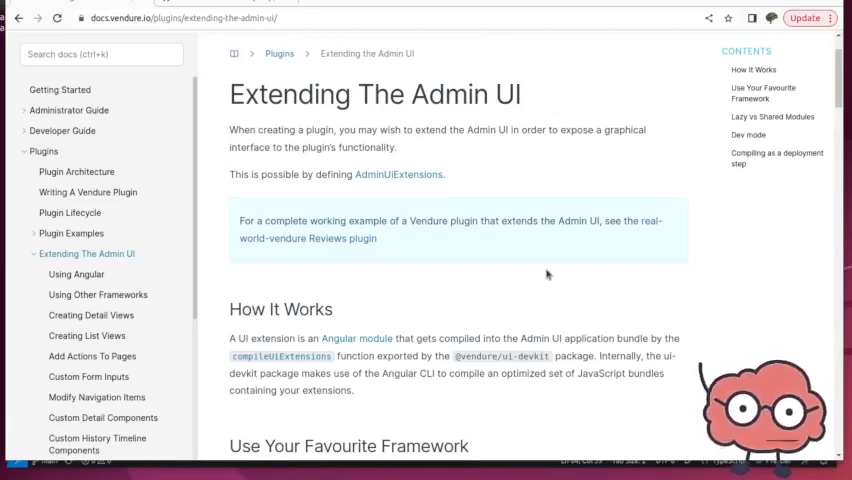
mouse_move(543, 263)
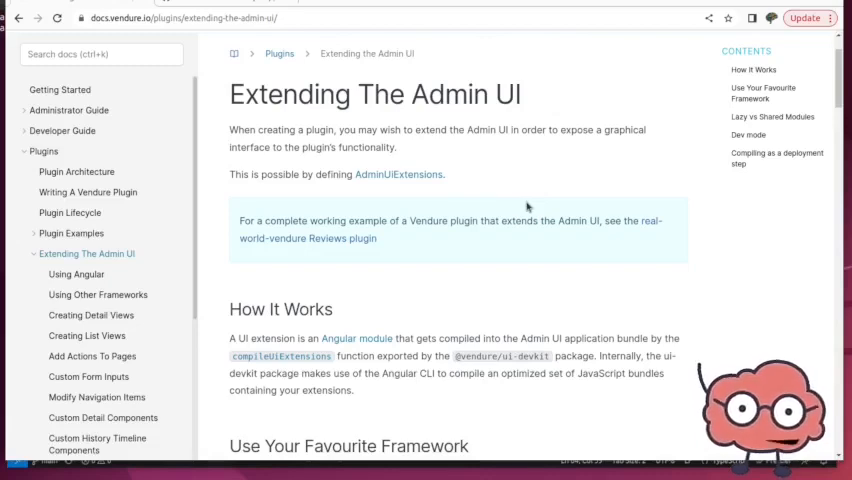
mouse_move(557, 249)
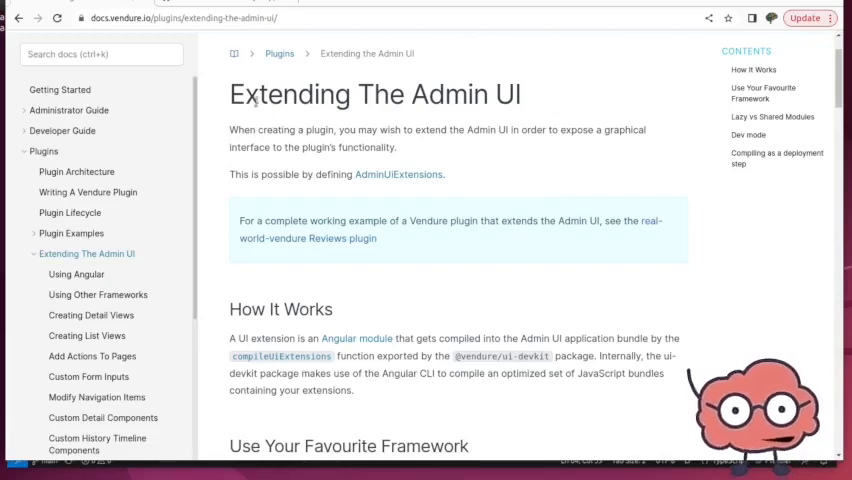
mouse_move(471, 251)
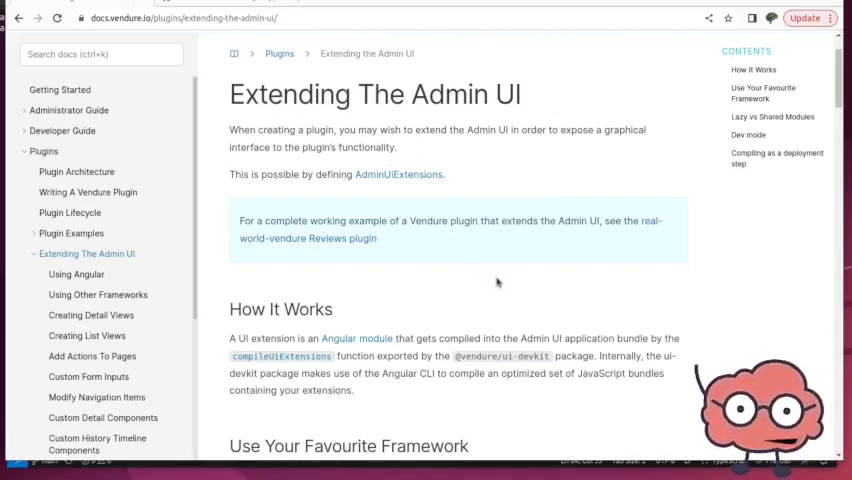
mouse_move(508, 287)
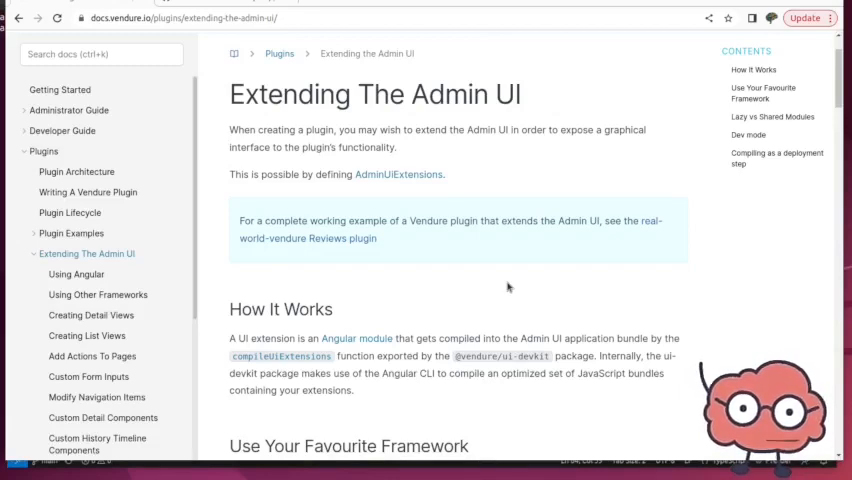
mouse_move(532, 296)
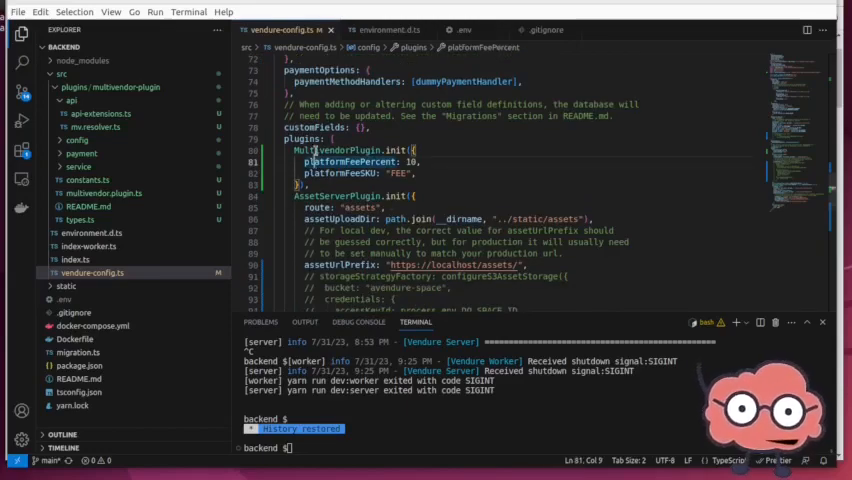
scroll(down, 3)
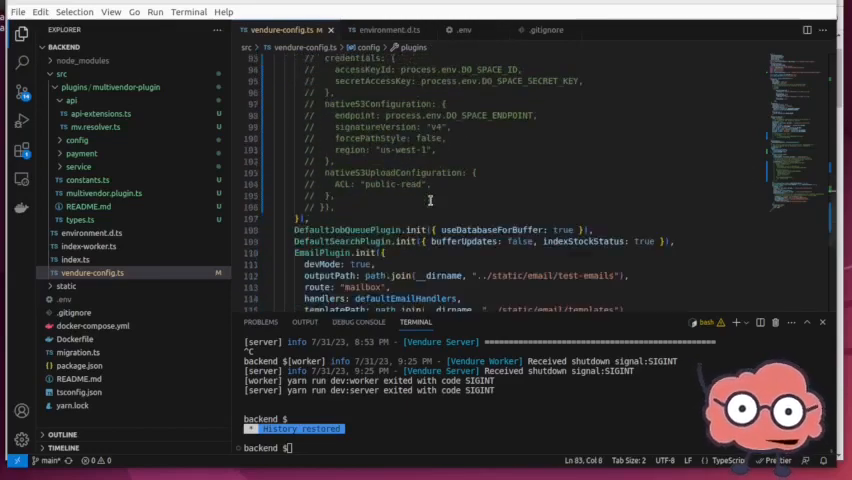
scroll(down, 3)
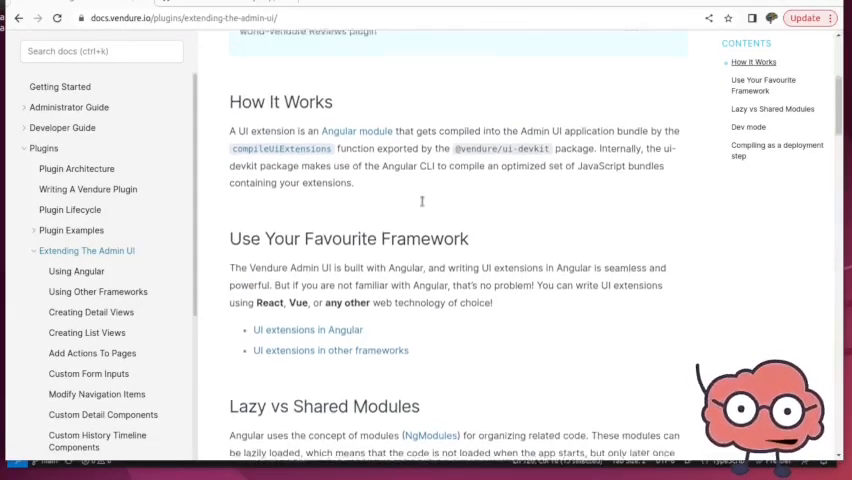
scroll(down, 3)
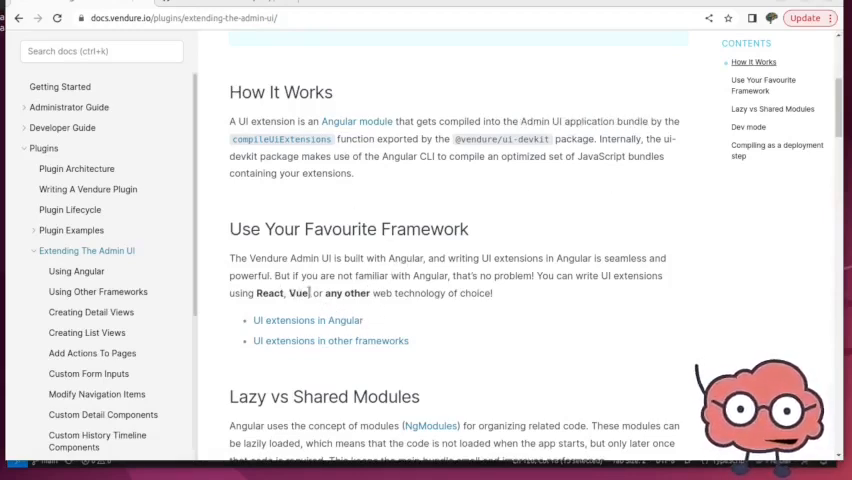
mouse_move(368, 328)
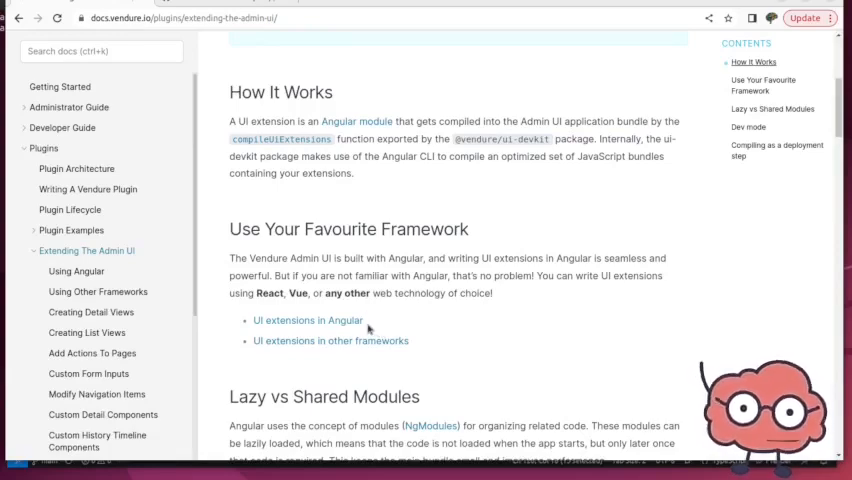
scroll(down, 3)
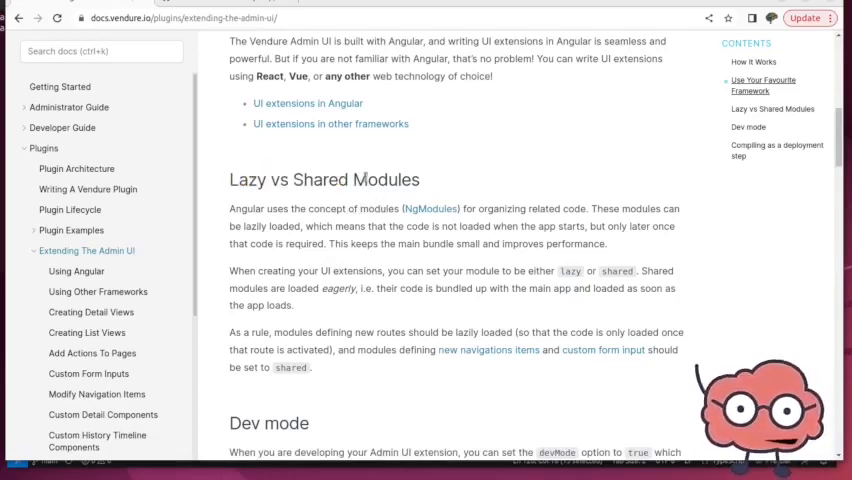
mouse_move(418, 303)
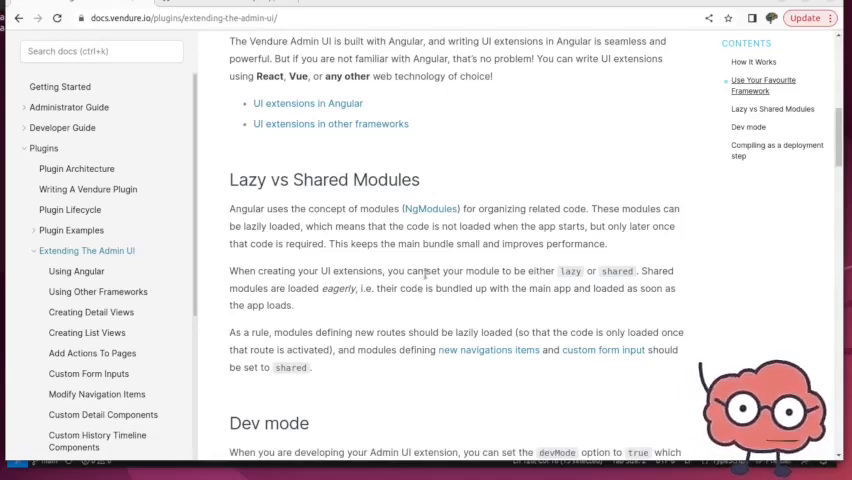
scroll(down, 3)
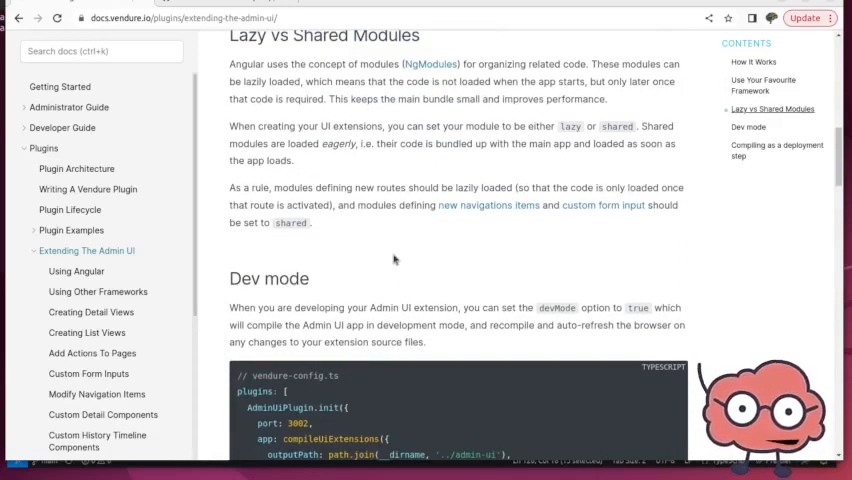
mouse_move(394, 235)
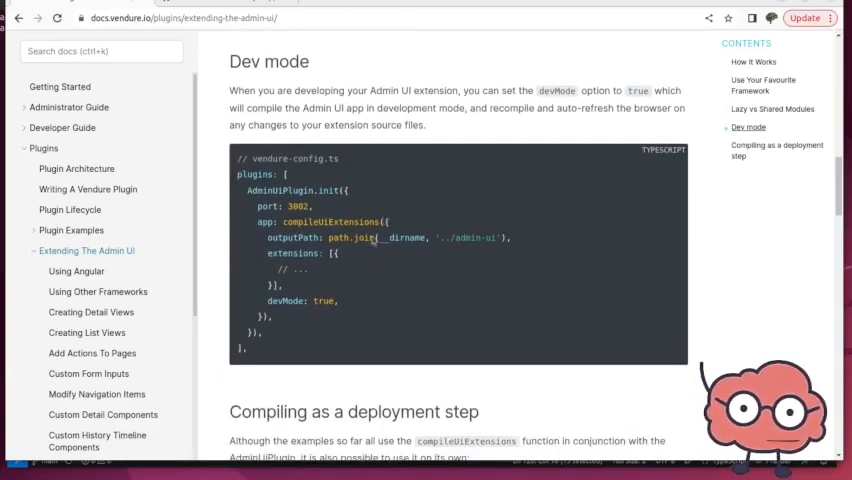
scroll(down, 3)
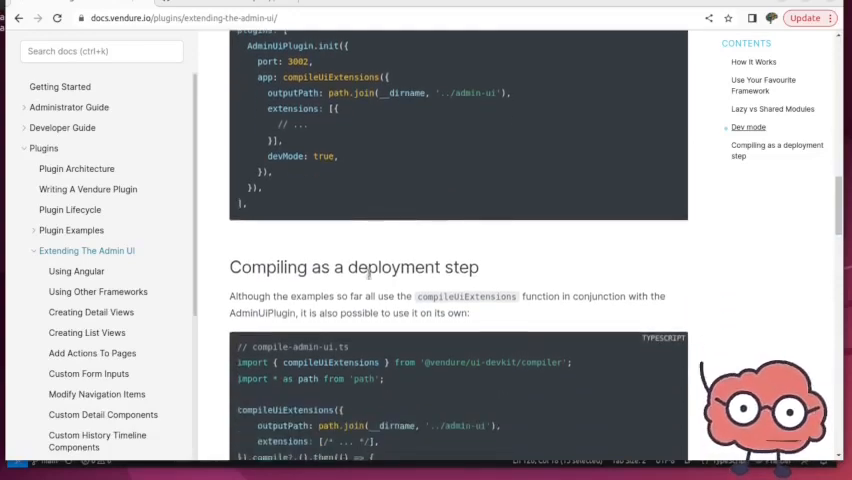
scroll(down, 3)
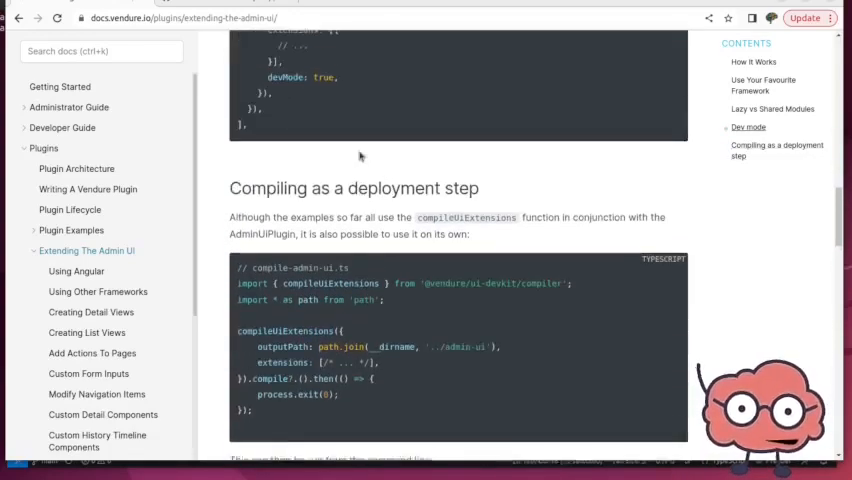
scroll(down, 3)
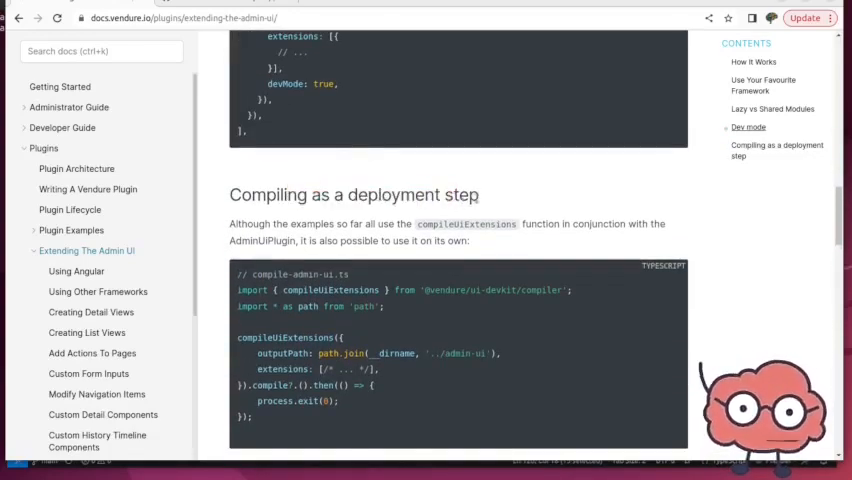
scroll(down, 3)
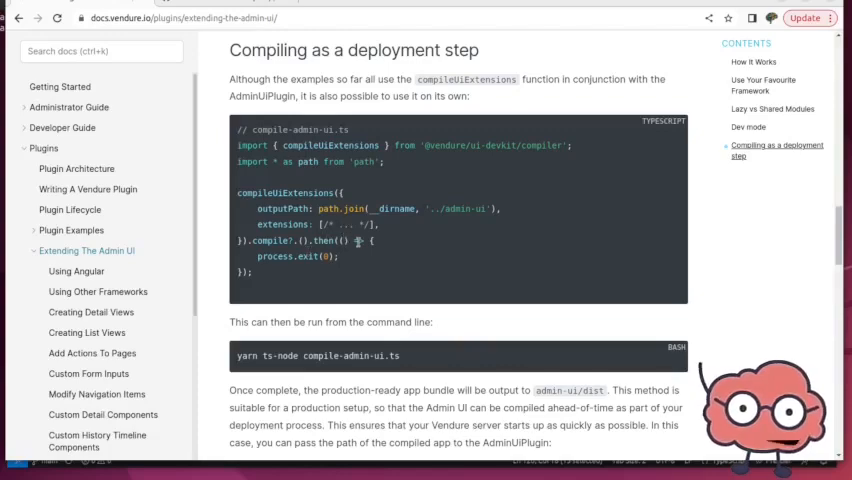
scroll(down, 3)
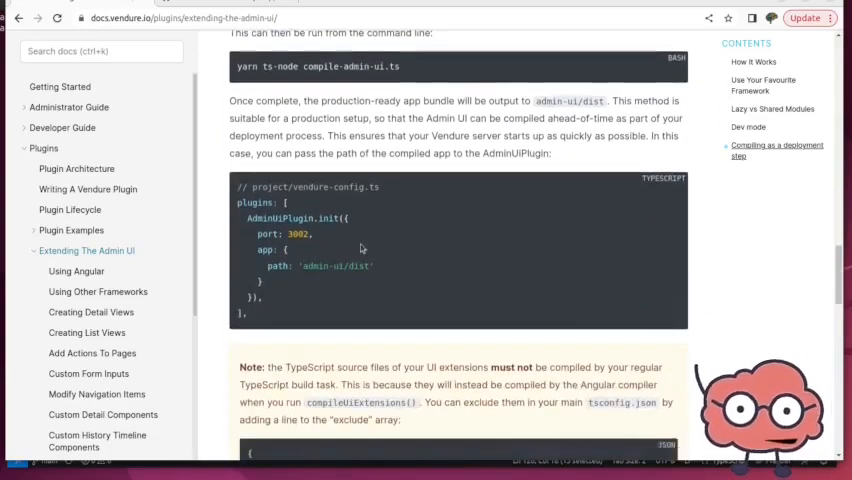
scroll(down, 3)
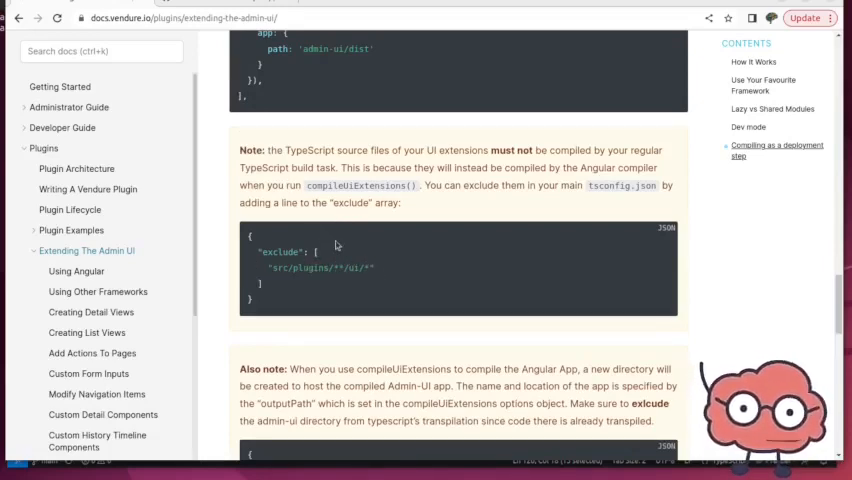
scroll(down, 3)
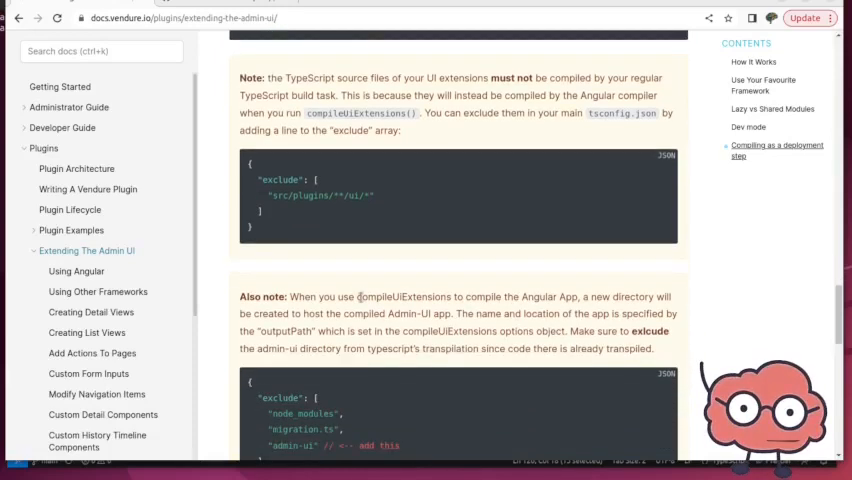
scroll(down, 3)
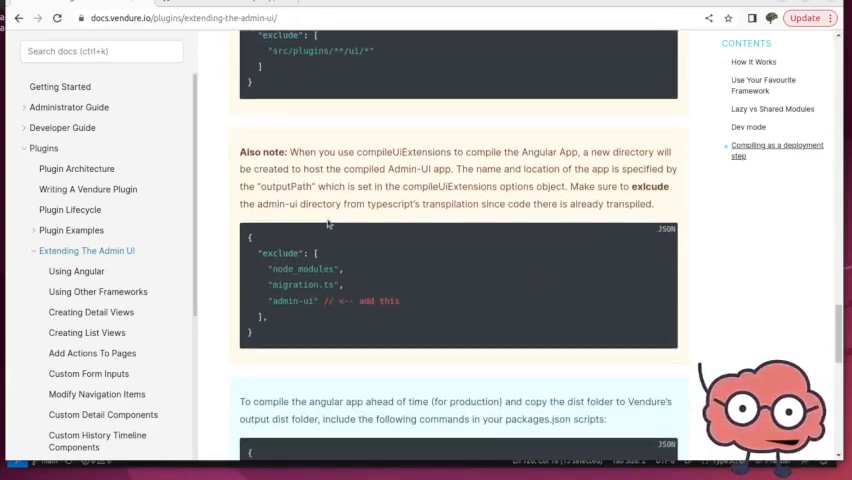
mouse_move(371, 314)
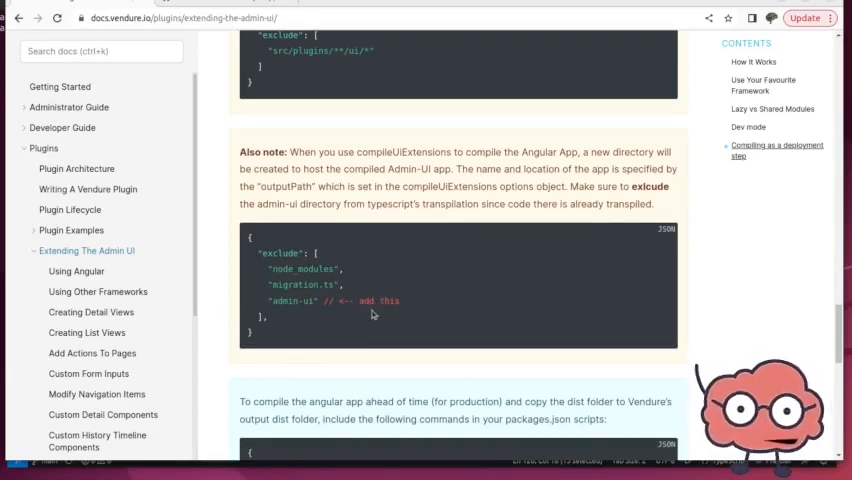
scroll(down, 3)
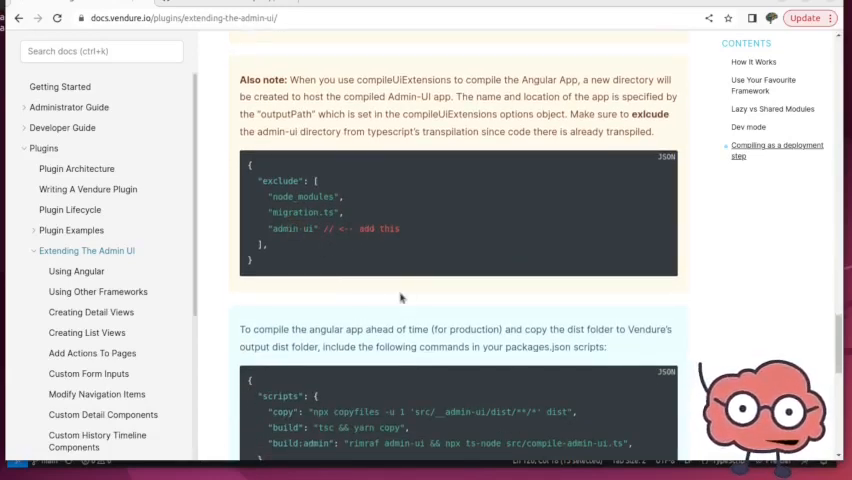
scroll(down, 3)
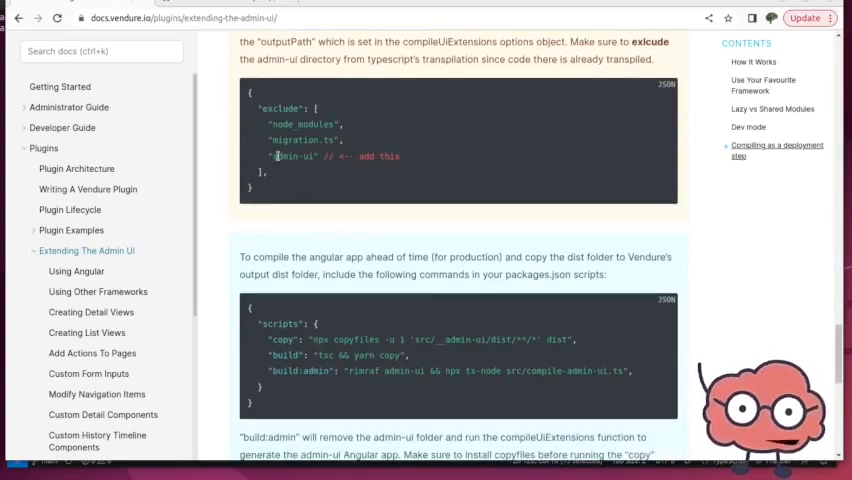
scroll(down, 3)
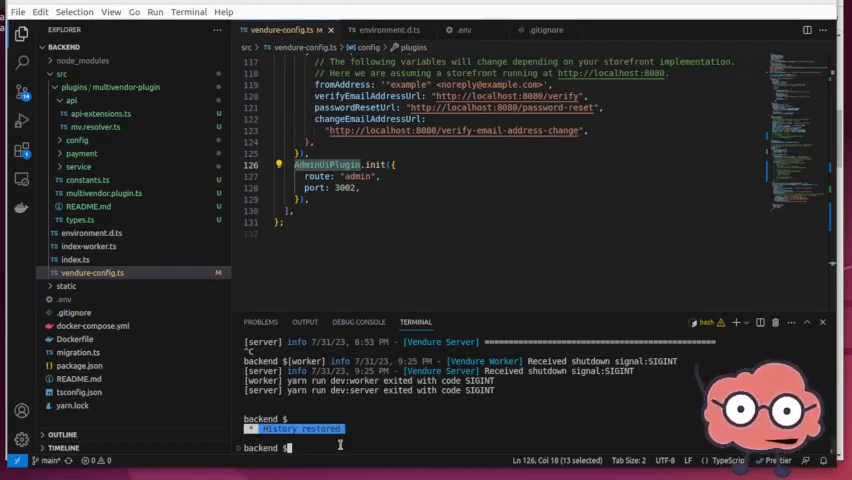
text(yarn add @vendure/ui-devkit)
text(our-plugin)
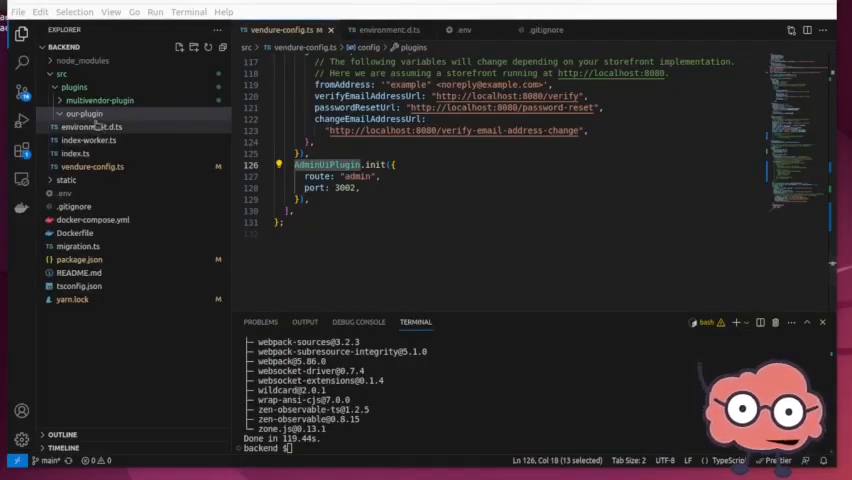
Step: Create greeter.component.ts in our-plugin, defining a GreeterComponent that shows Hello!
right_click(83, 113)
text(d)
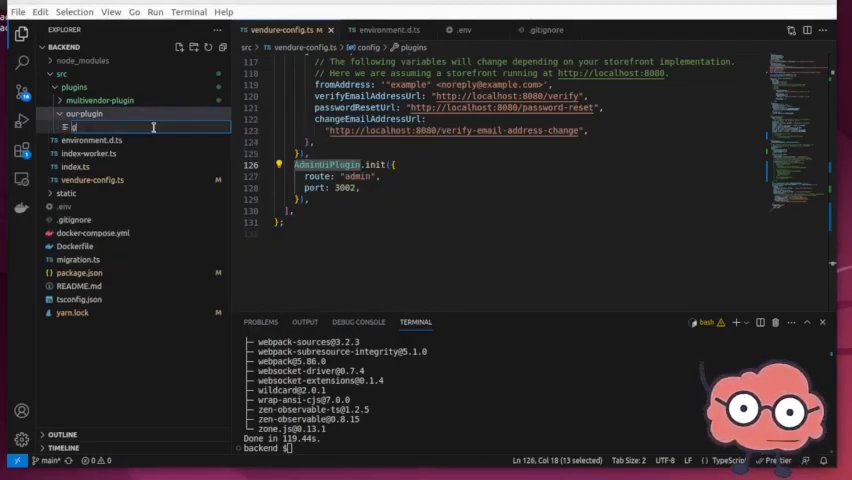
text(greeter)
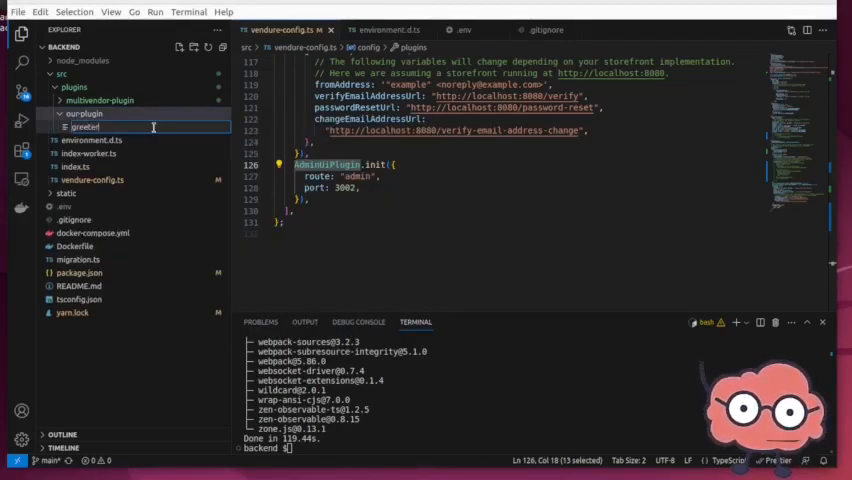
click(84, 127)
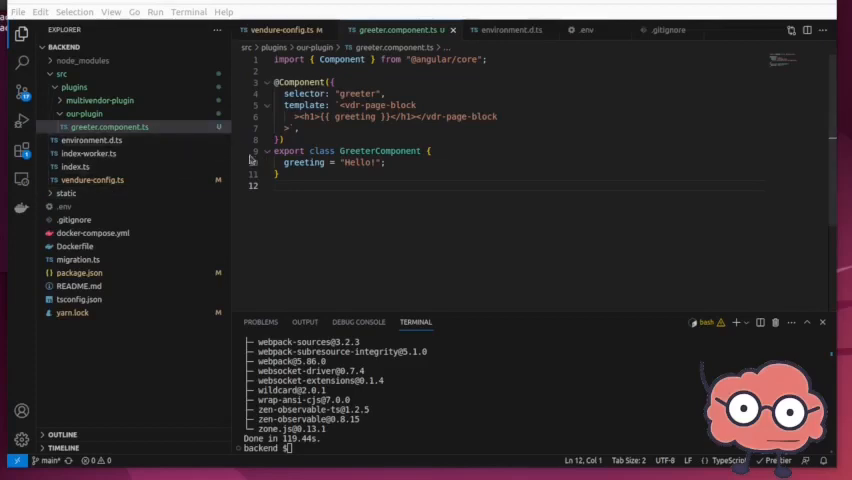
mouse_move(83, 114)
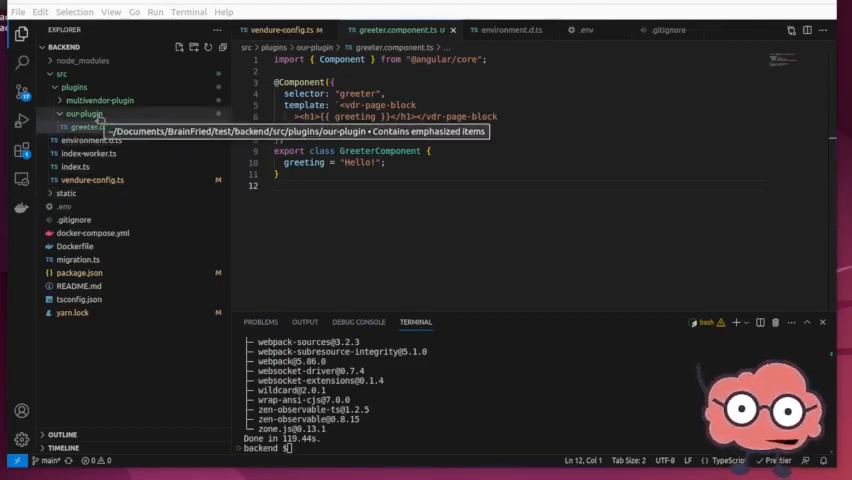
Step: Add greeter.module.ts to our-plugin with GreeterModule routing GreeterComponent under a Greeter breadcrumb
right_click(82, 113)
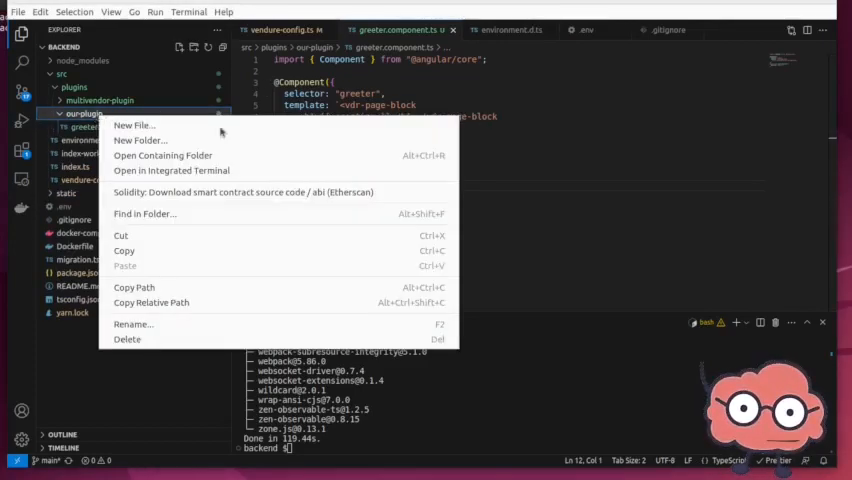
click(134, 125)
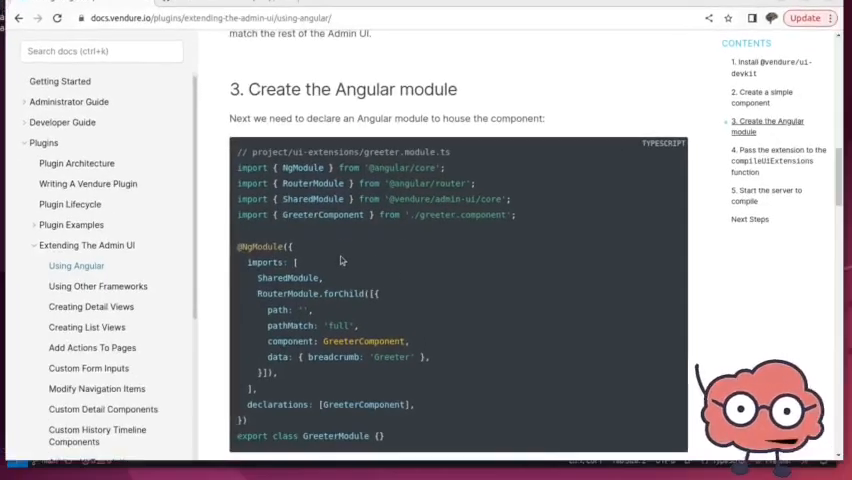
scroll(down, 3)
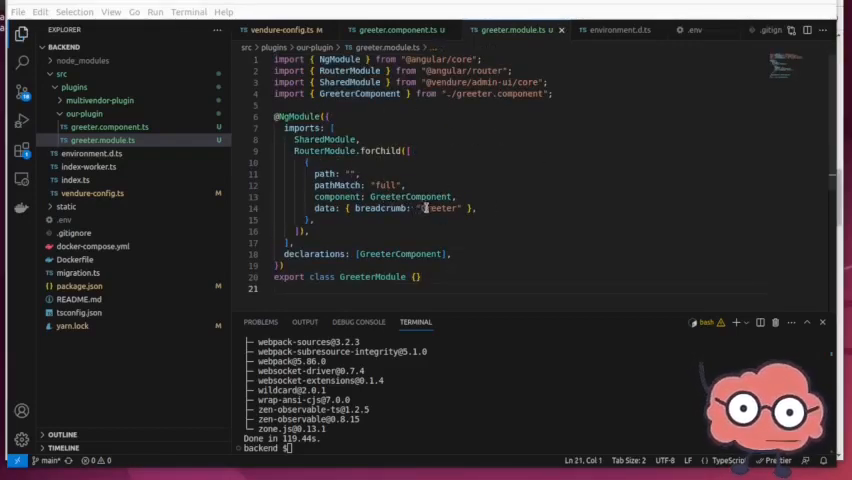
double_click(399, 253)
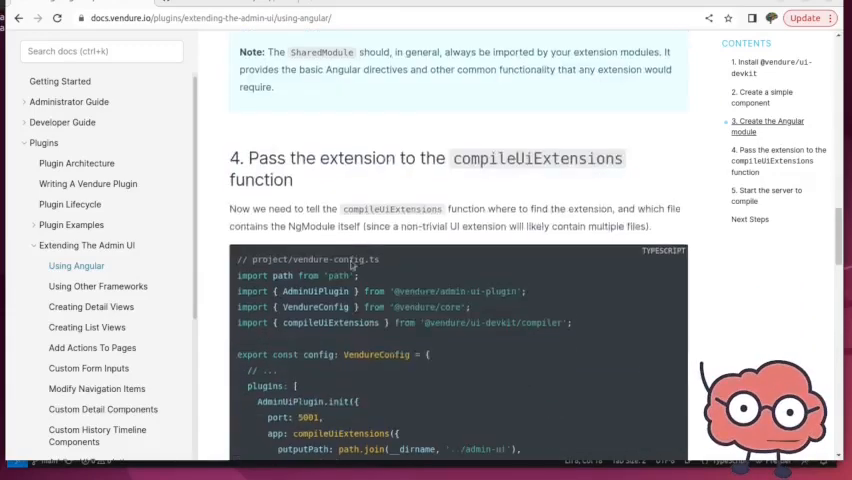
scroll(down, 3)
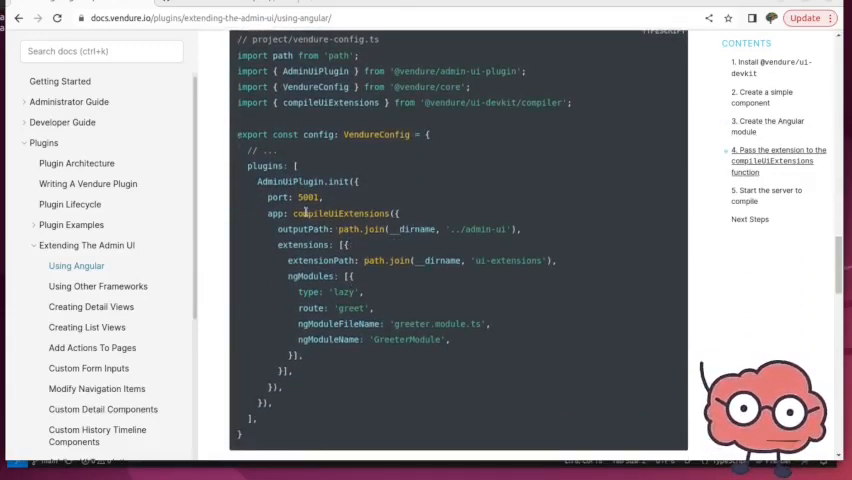
drag(293, 213, 375, 307)
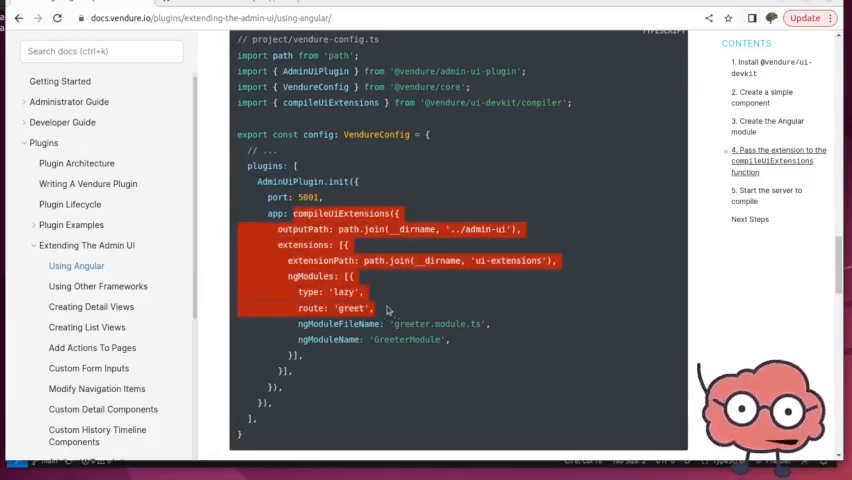
scroll(down, 3)
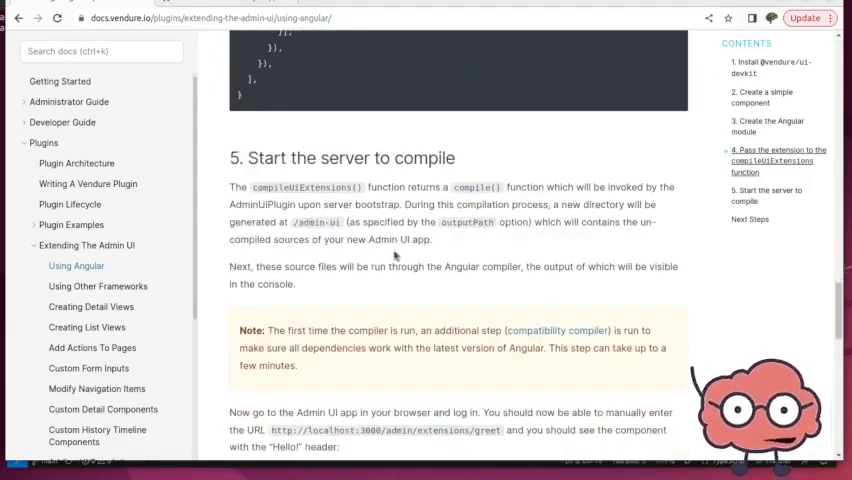
scroll(down, 3)
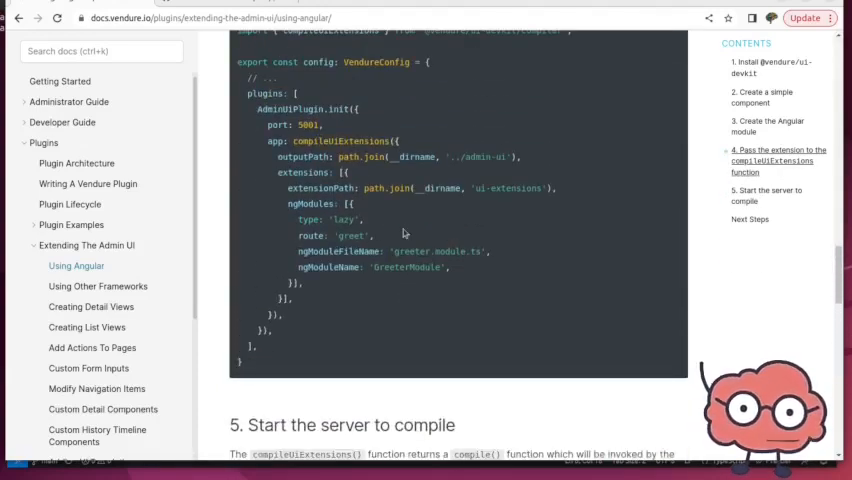
scroll(down, 3)
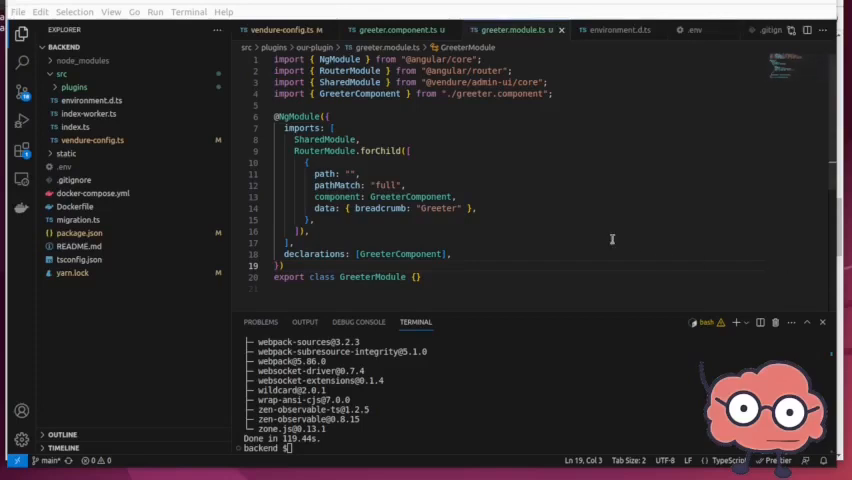
mouse_move(92, 140)
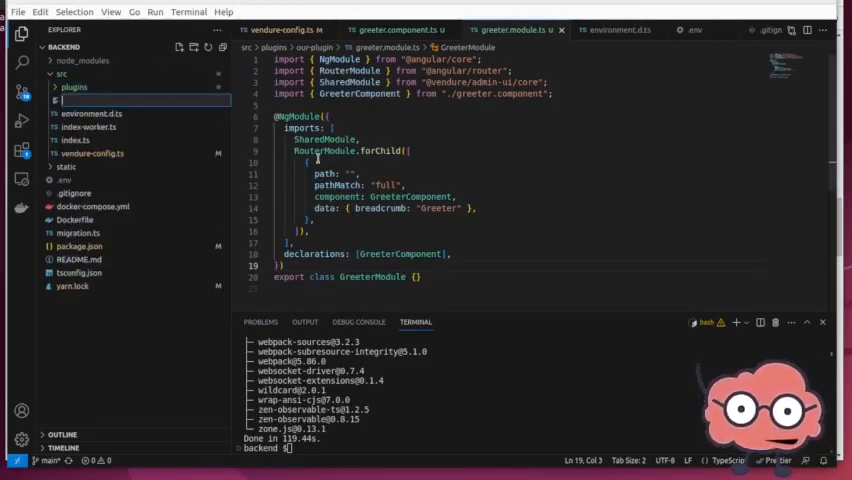
Step: Name the new file under src compile-admin-ui.ts
text(compiled)
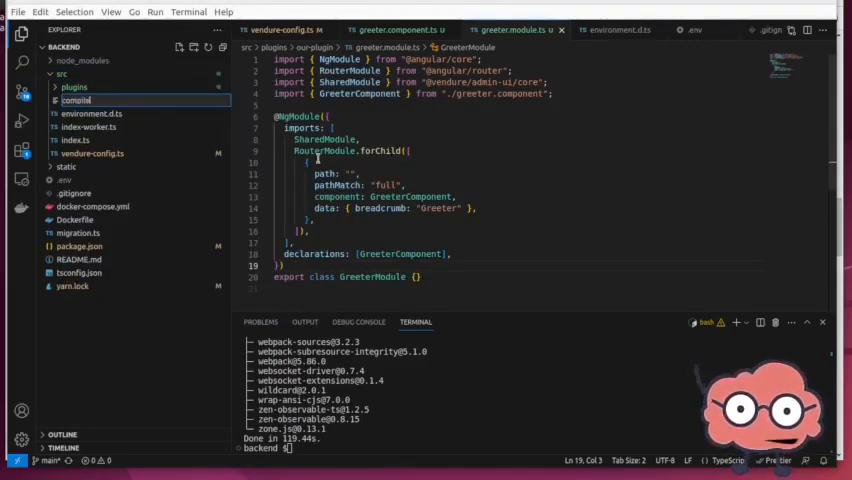
text(-admin)
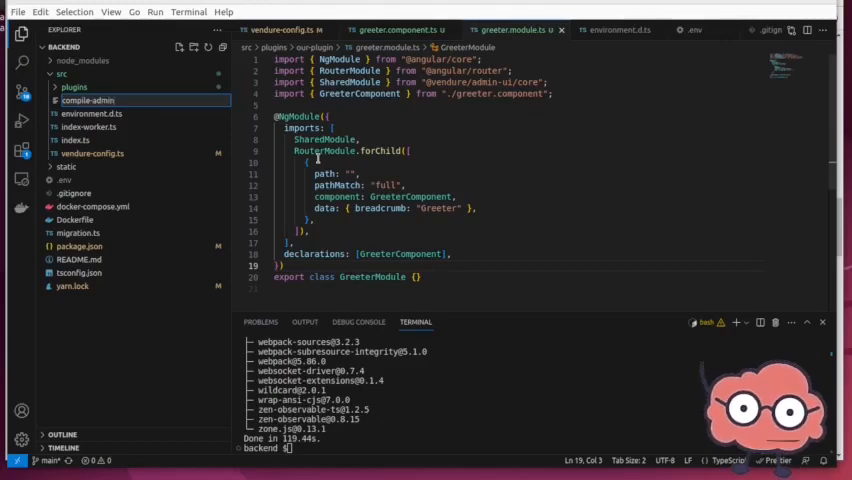
text(-ui.ts)
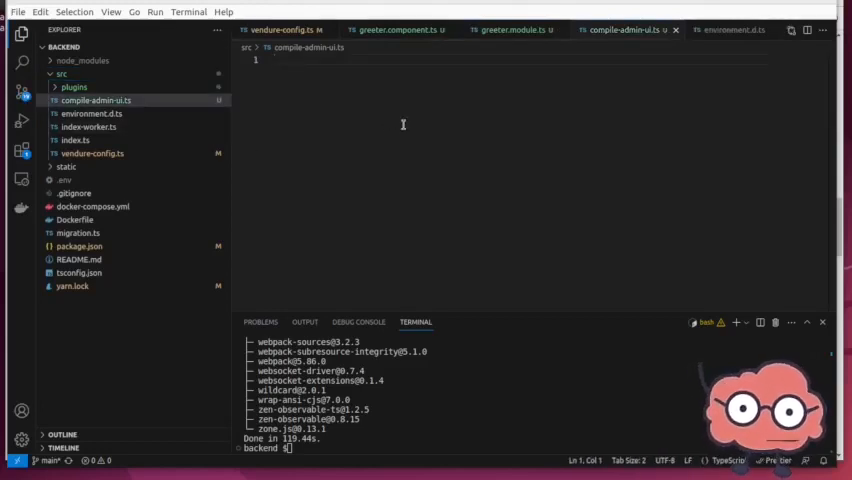
mouse_move(343, 128)
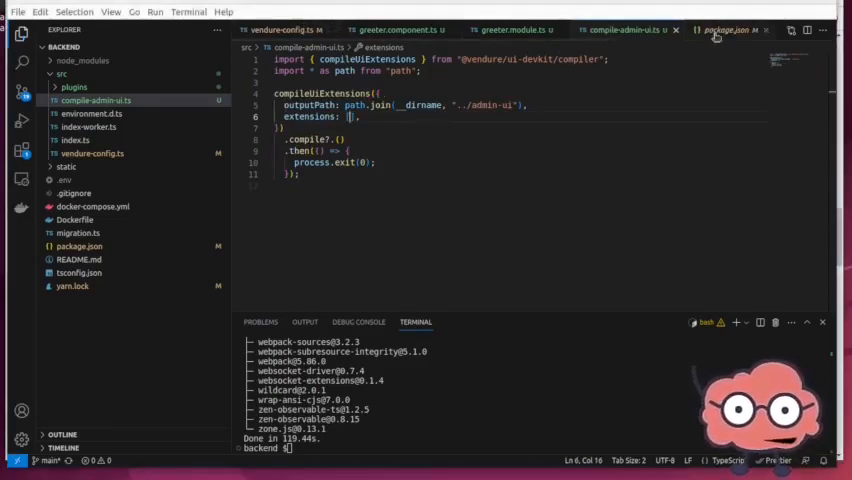
Step: Add "compile-ui": "ts-node compile-admin-ui.ts" to package.json scripts, then select code in compile-admin-ui.ts
click(722, 29)
text("compile-ui": ")
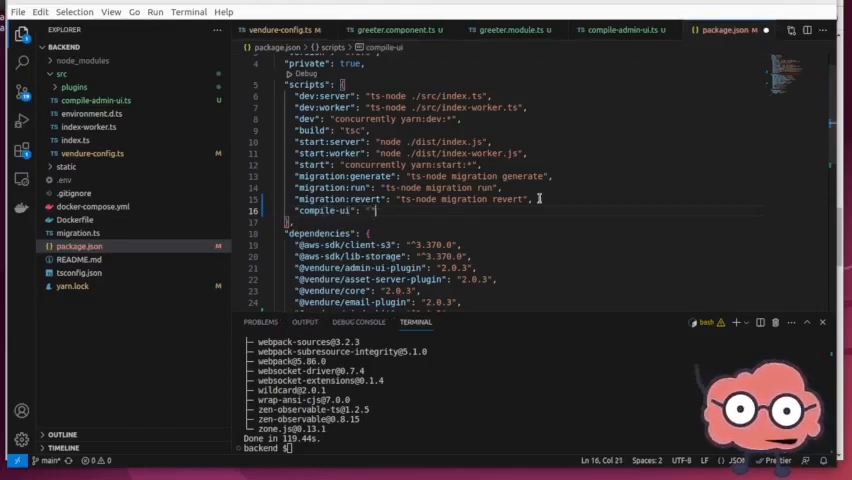
text(,)
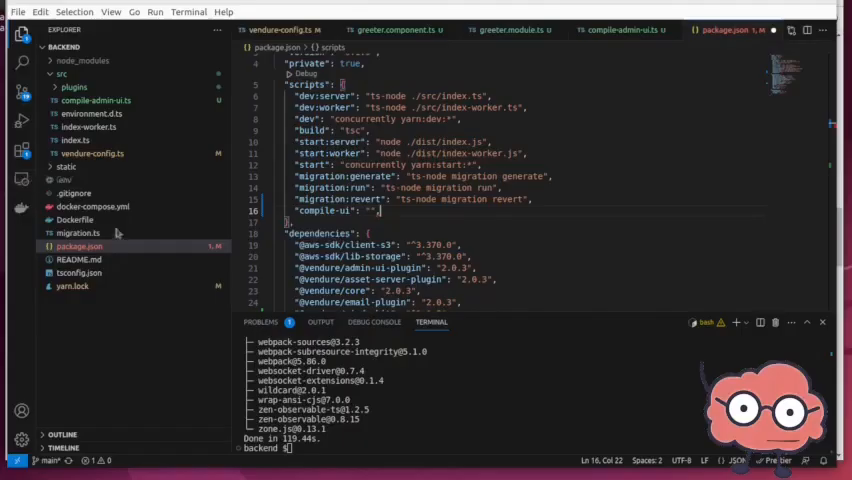
text(ts-node compile-admin-ui.ts)
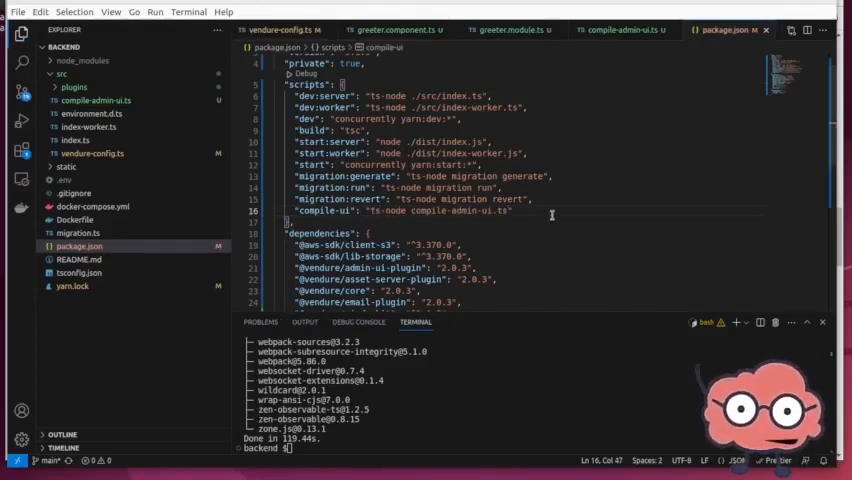
click(615, 29)
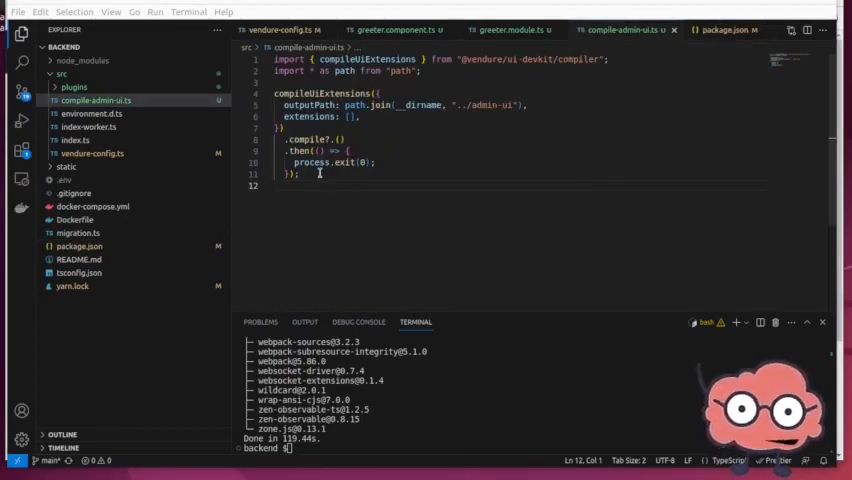
drag(278, 115, 300, 175)
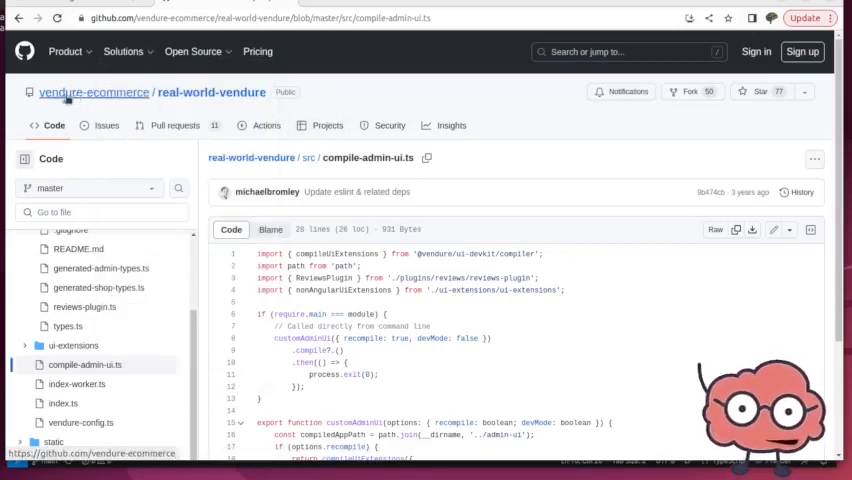
mouse_move(94, 92)
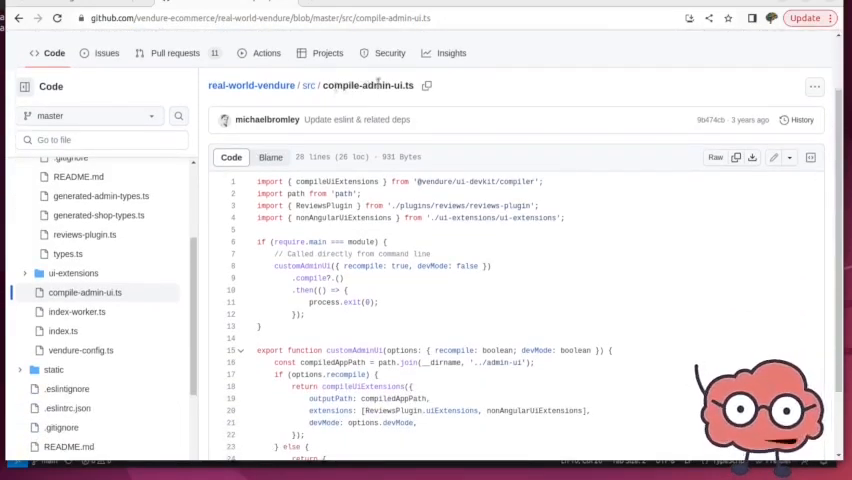
Step: Browse real-world-vendure on GitHub to src/compile-admin-ui.ts and inspect its code
scroll(down, 3)
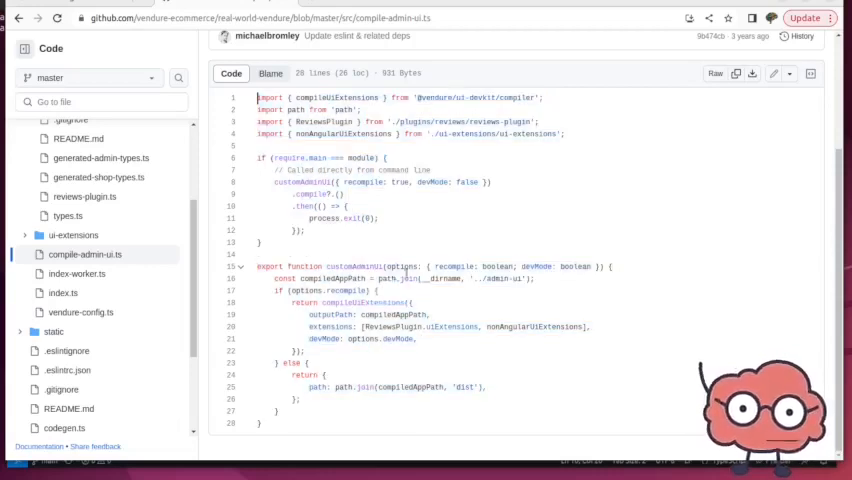
click(404, 266)
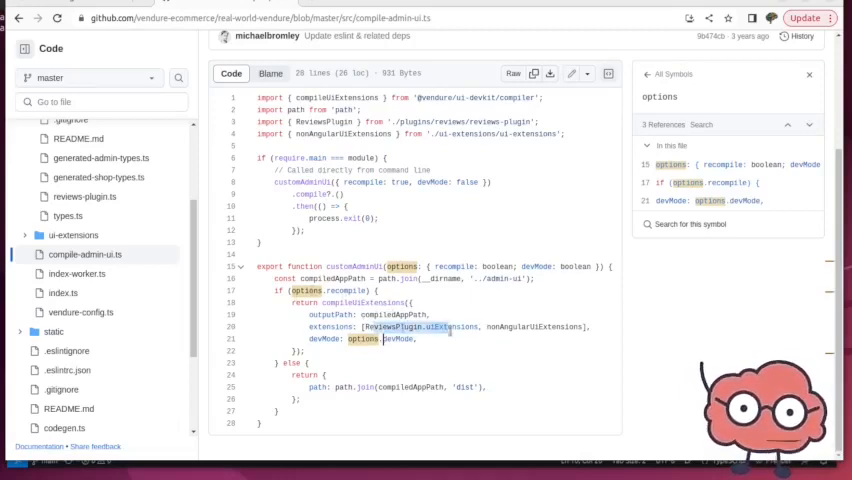
double_click(535, 326)
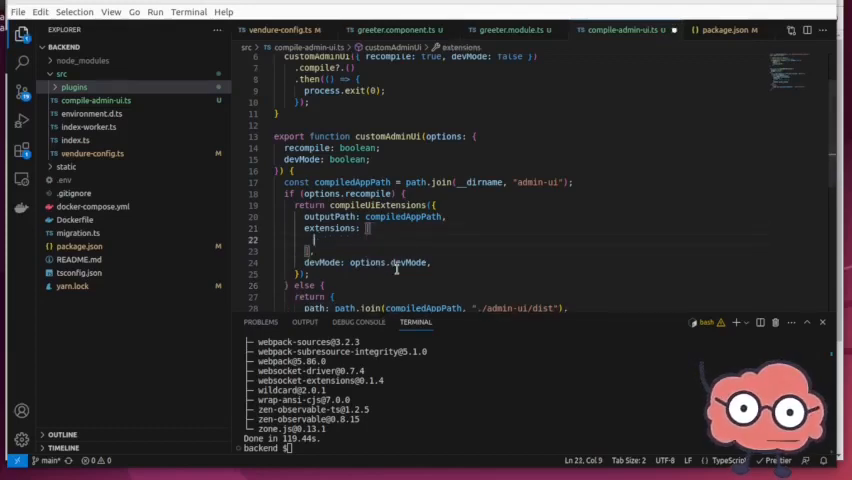
Step: Expand the plugins folder in the Explorer
click(74, 87)
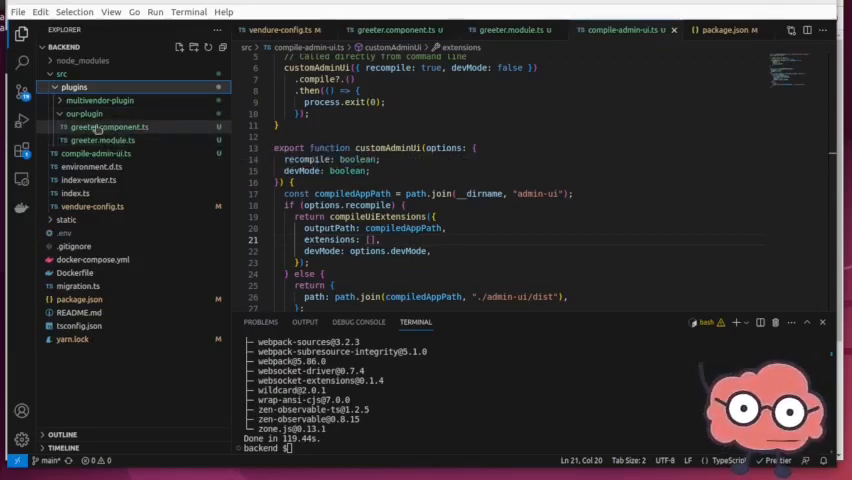
Step: Create a ui folder inside our-plugin and move both greeter files into it
right_click(83, 113)
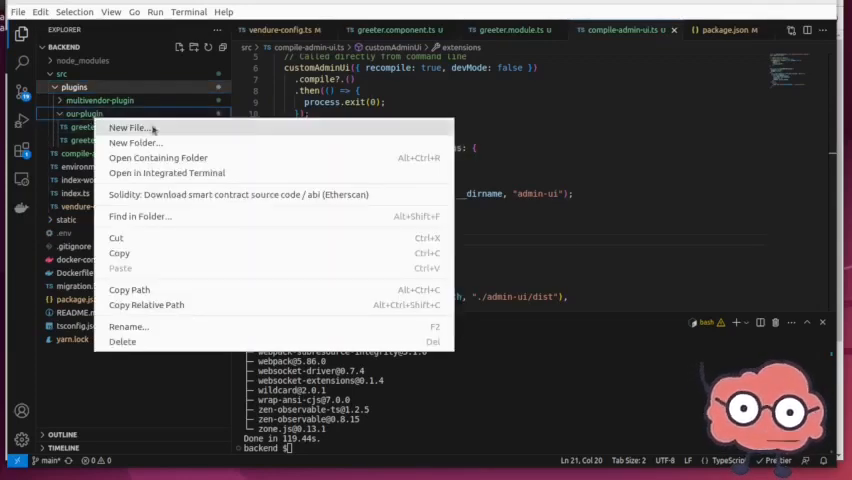
click(126, 127)
text(ui)
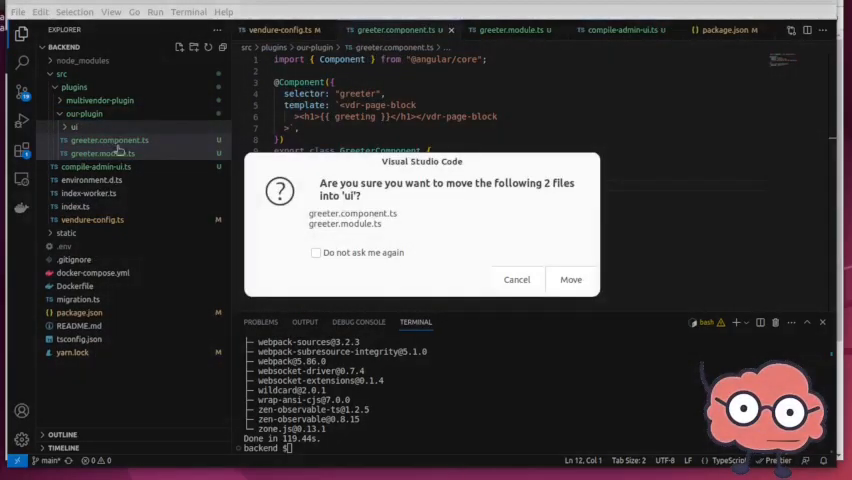
click(570, 279)
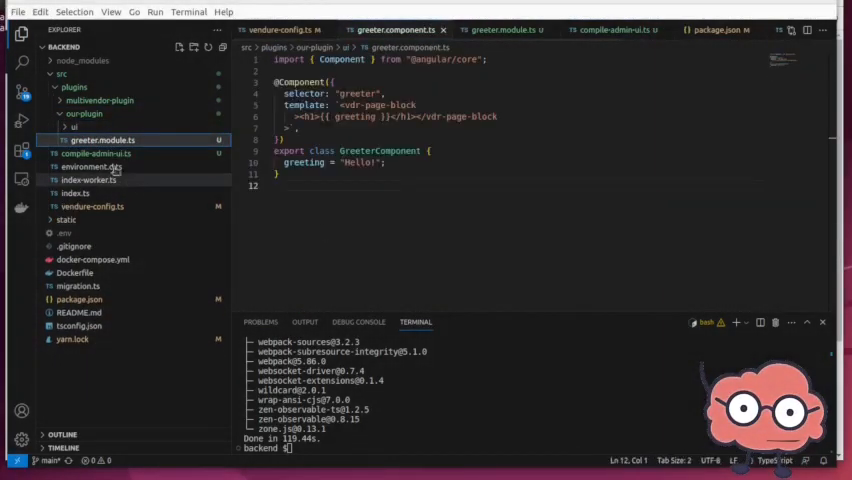
click(95, 153)
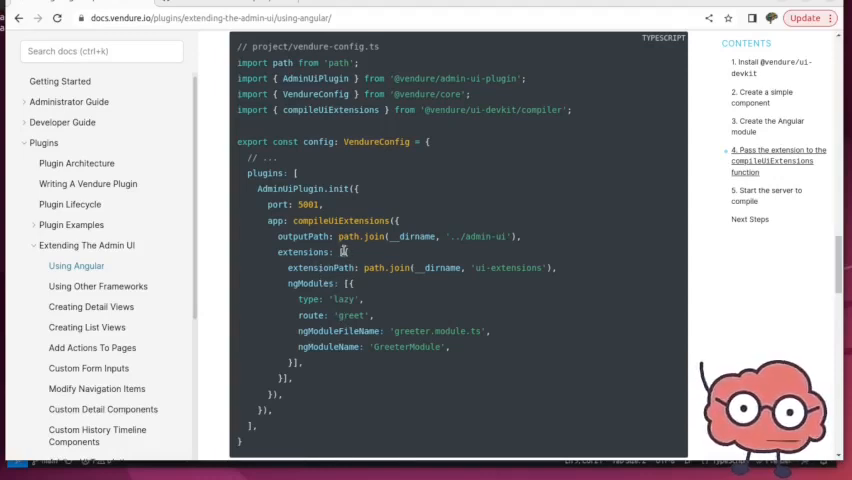
drag(345, 252, 300, 360)
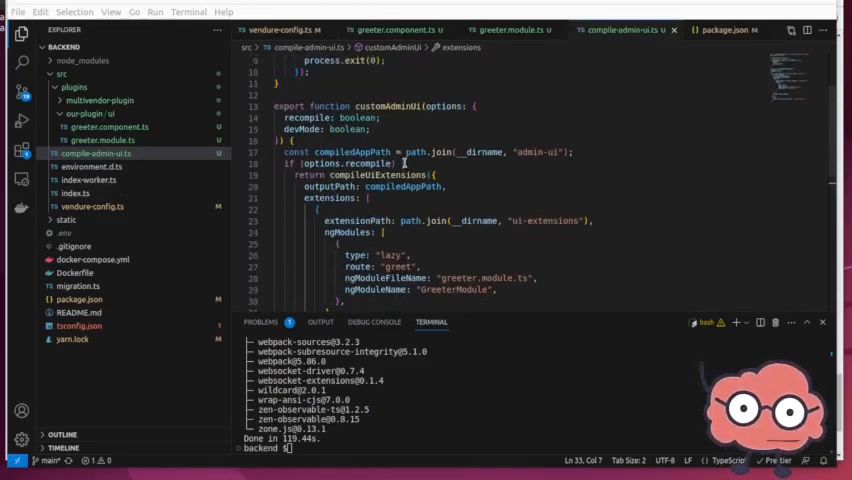
Step: Review the ui-extensions config in compile-admin-ui.ts, then open tsconfig.json
scroll(down, 3)
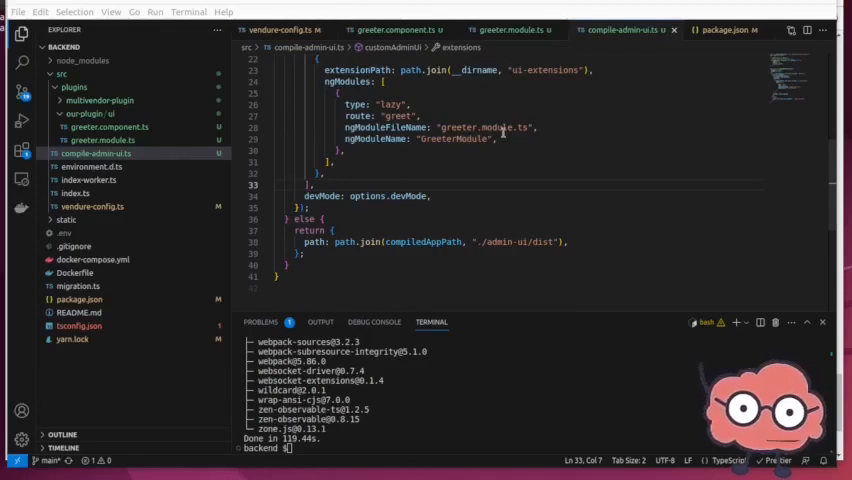
mouse_move(489, 128)
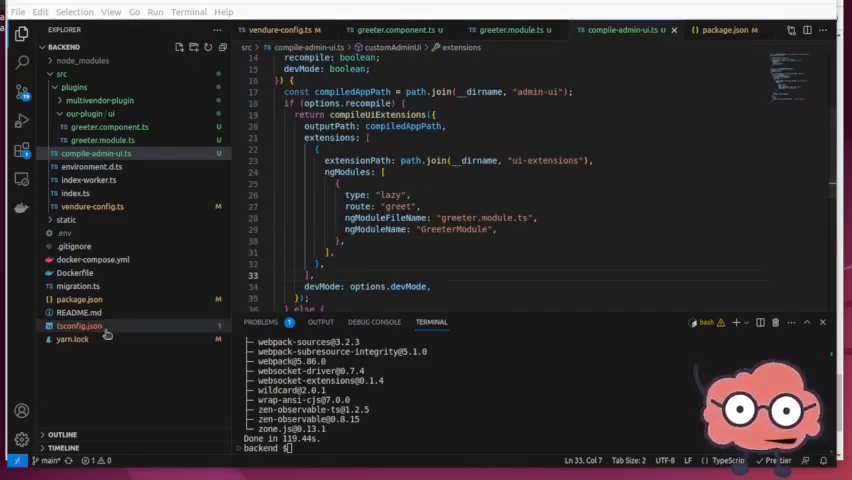
click(79, 326)
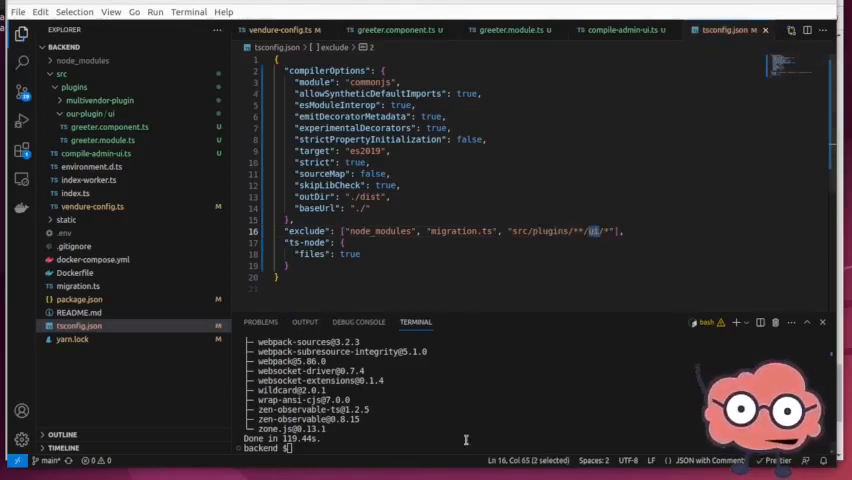
Step: Run yarn compile-ui, which fails with ENOENT for src/ui-extensions
text(yarn compile-ui)
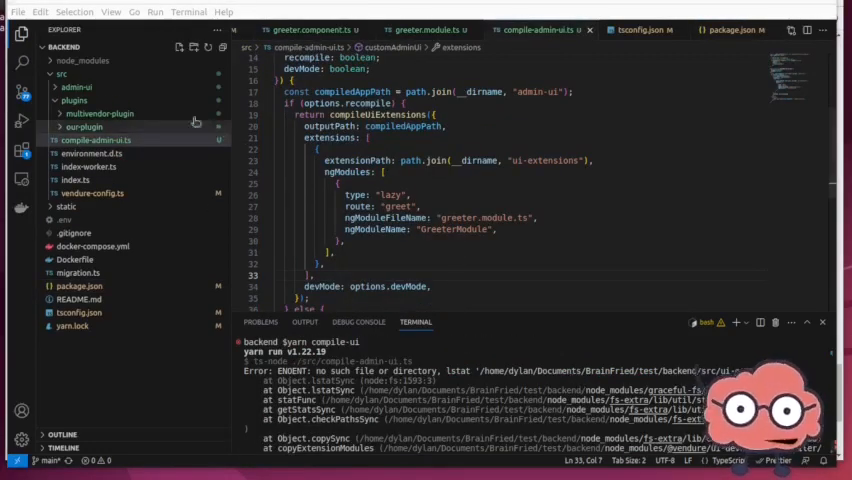
Step: Peek into src/admin-ui, then change extensionPath's 'ui-extensions' to 'our-plugin/ui'
click(75, 87)
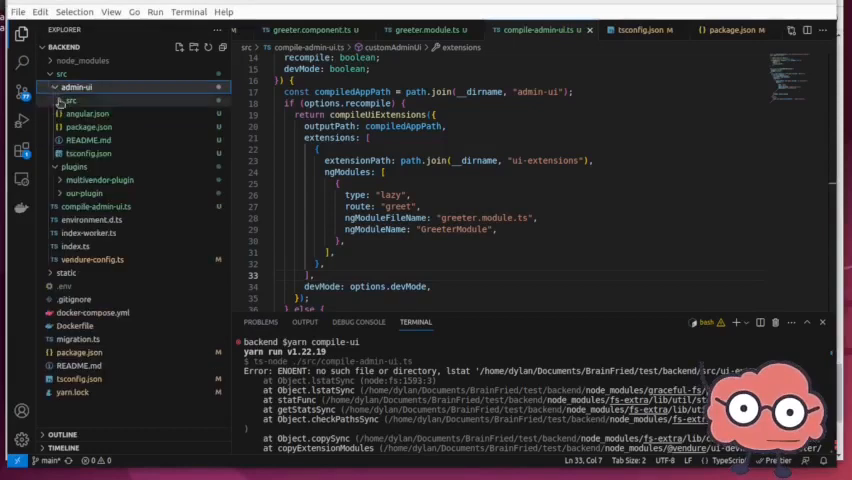
click(72, 100)
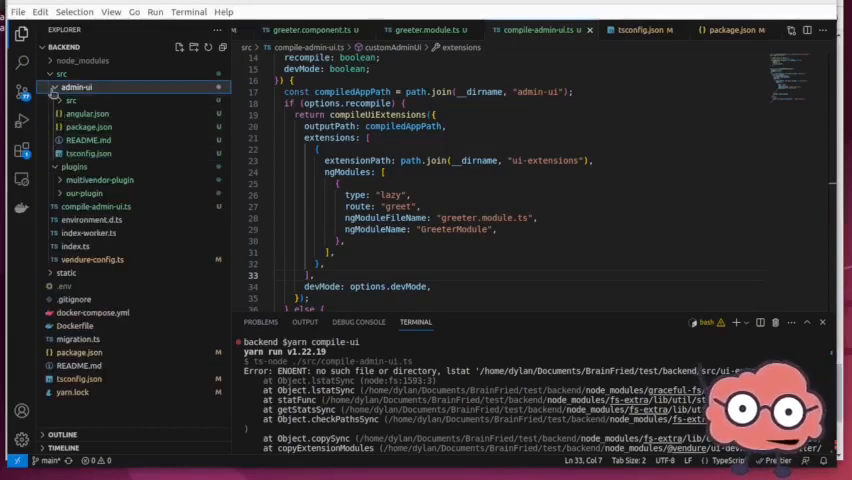
click(71, 100)
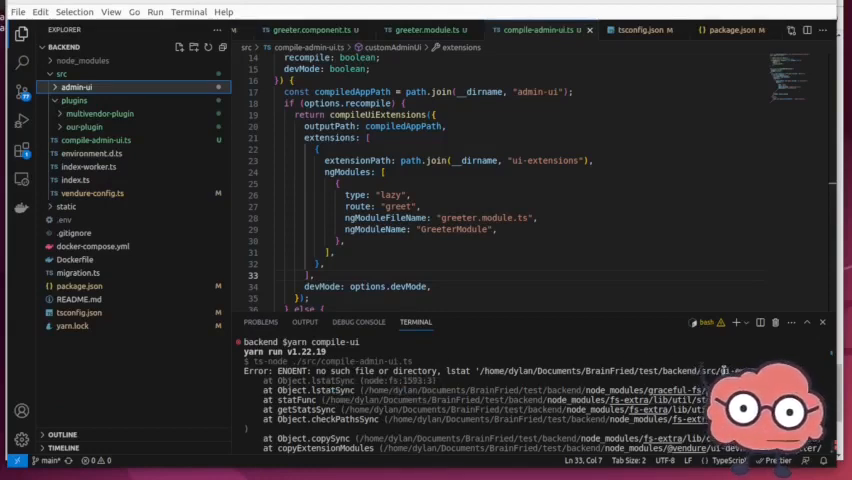
double_click(547, 161)
text(plugin/)
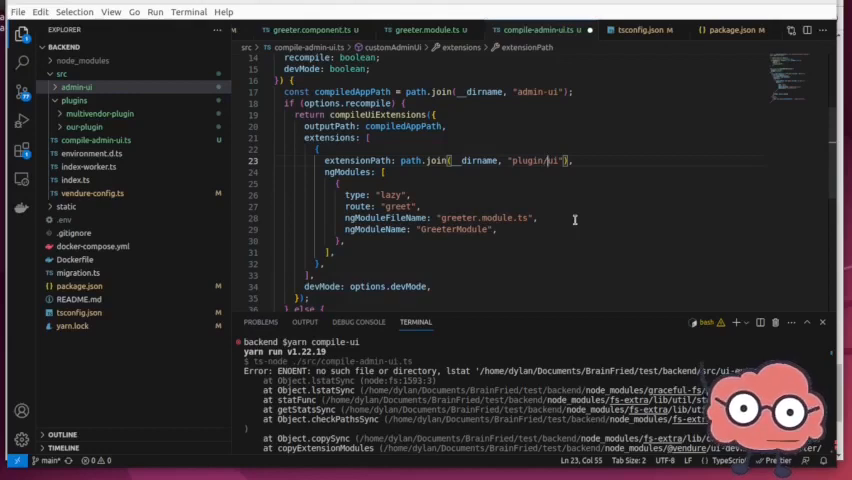
text(our-)
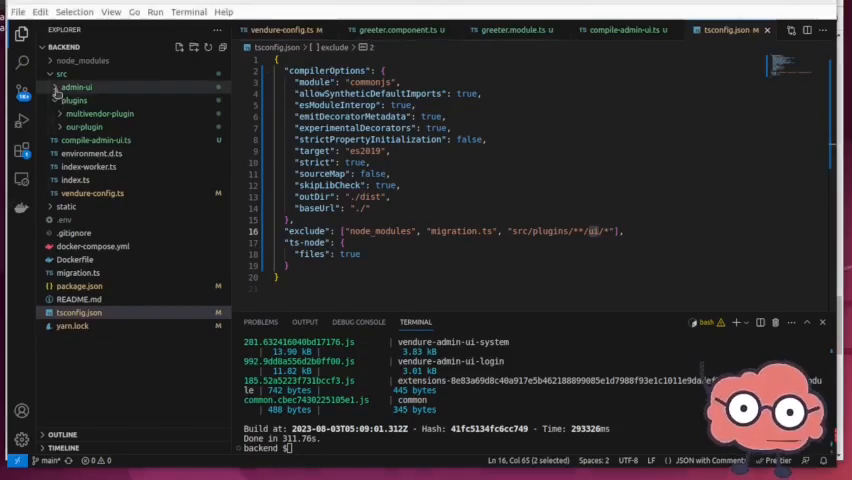
Step: Add app path 'src/admin-ui/dist' to AdminUiPlugin.init in vendure-config.ts and restart with yarn
click(78, 87)
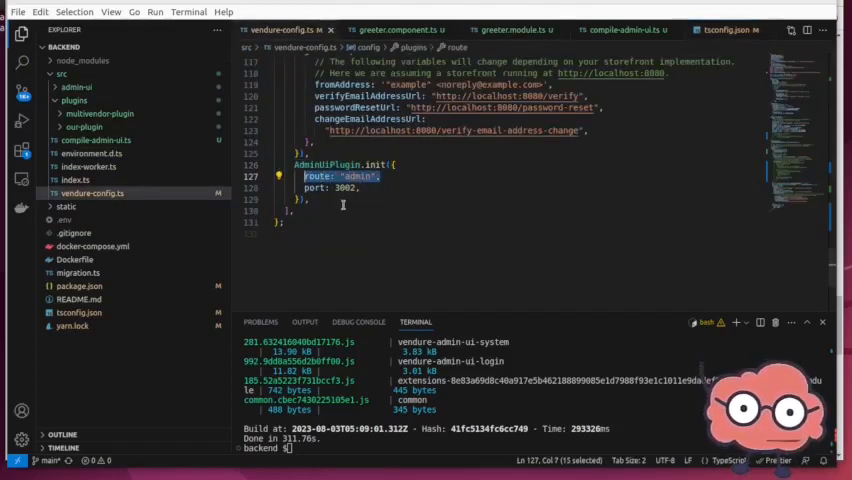
key(ctrl+/)
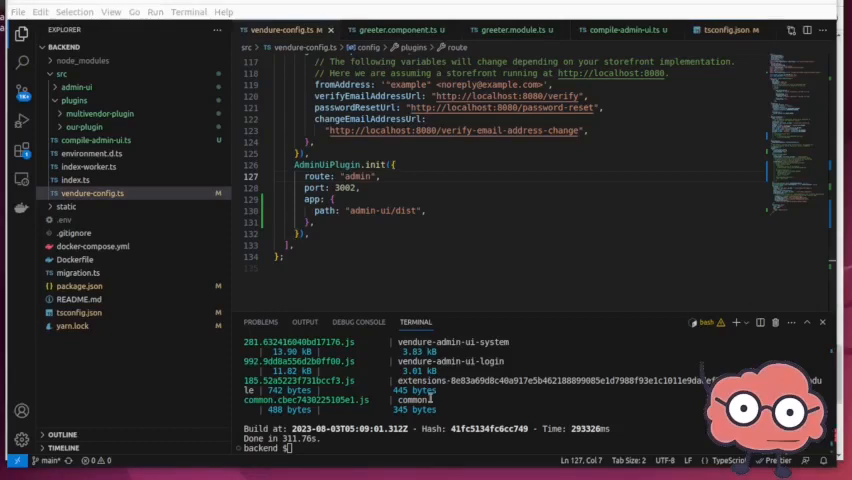
text($yar)
text(src/)
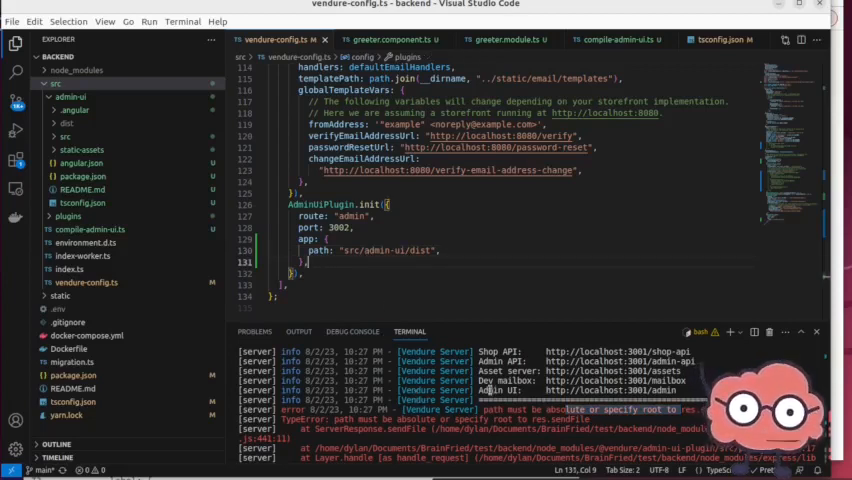
mouse_move(15, 136)
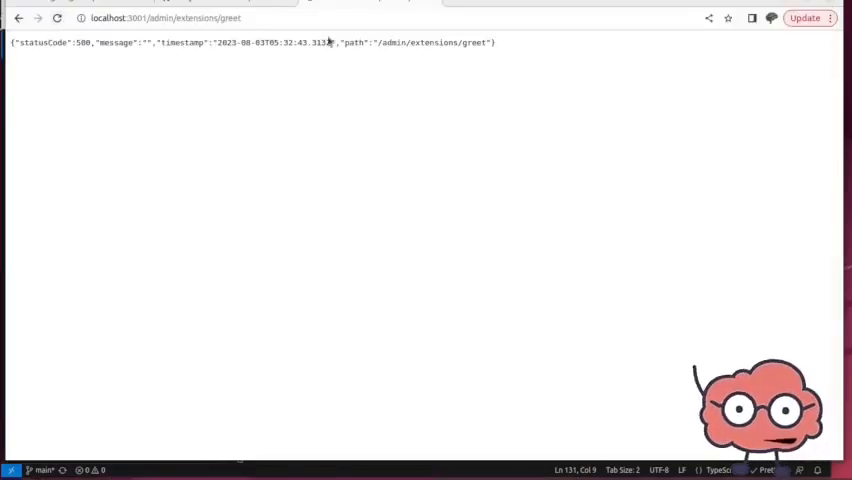
mouse_move(363, 54)
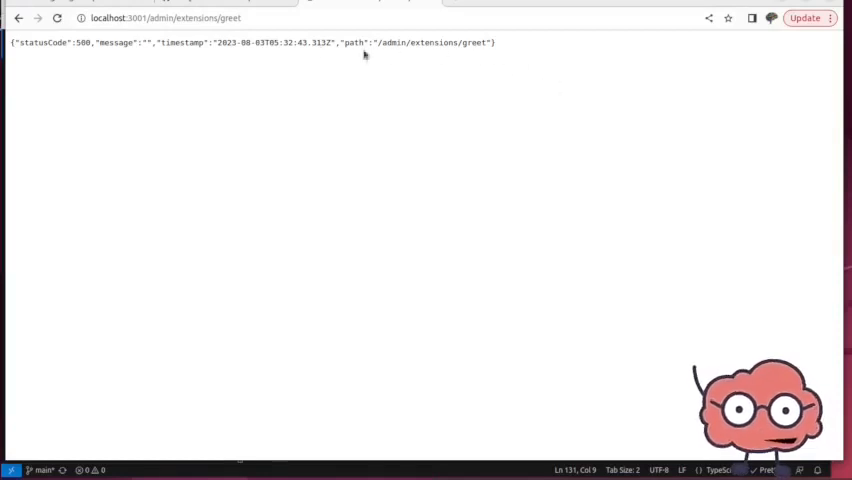
mouse_move(67, 42)
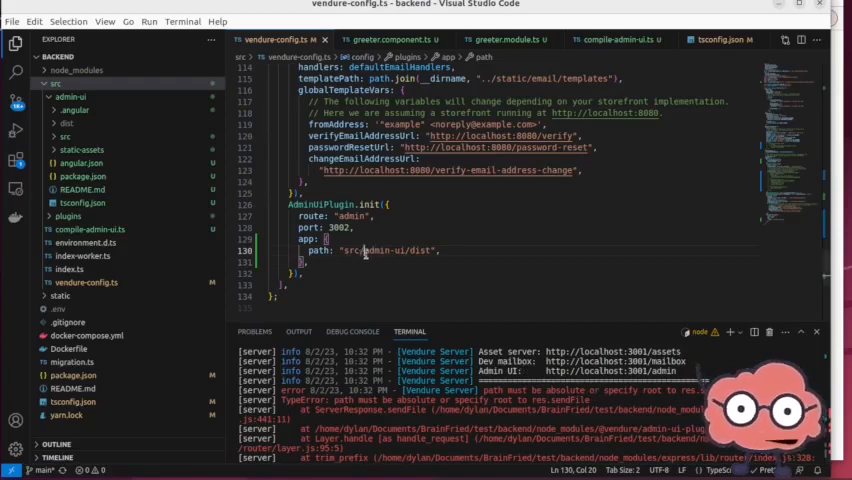
Step: Start revising the admin-ui dist path line in vendure-config.ts
click(615, 39)
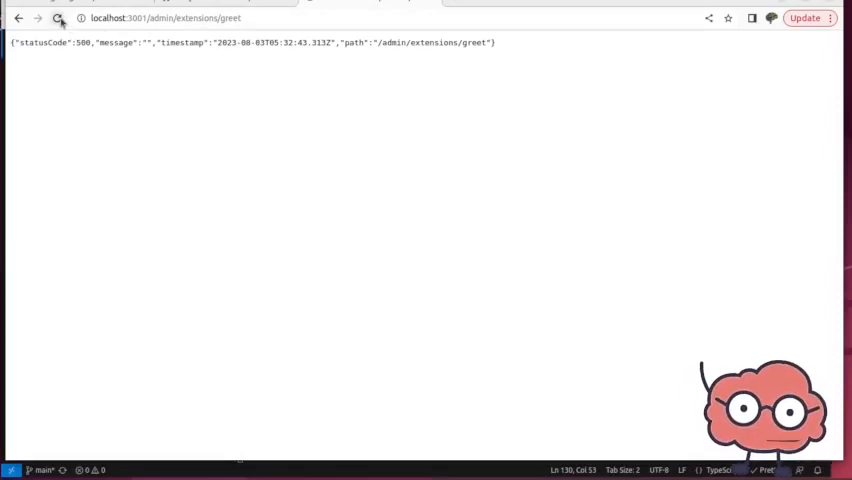
Step: Reload the greet extension page so the Greeter breadcrumb and Hello! appear
click(58, 18)
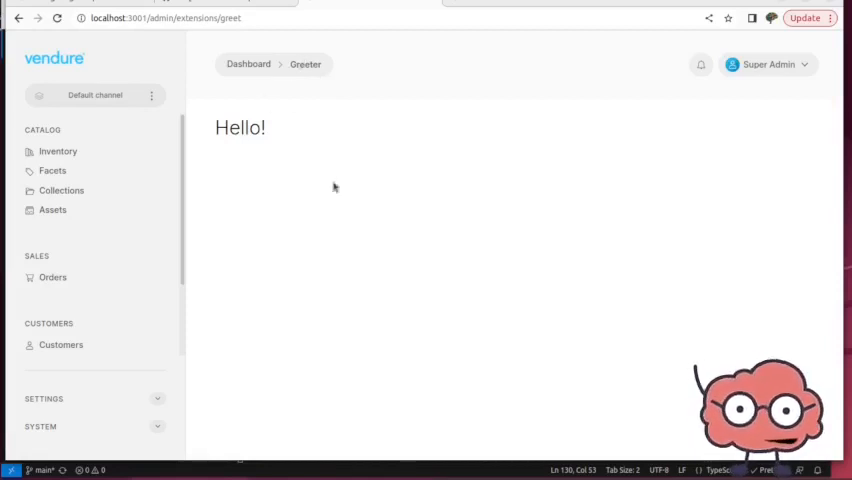
mouse_move(409, 131)
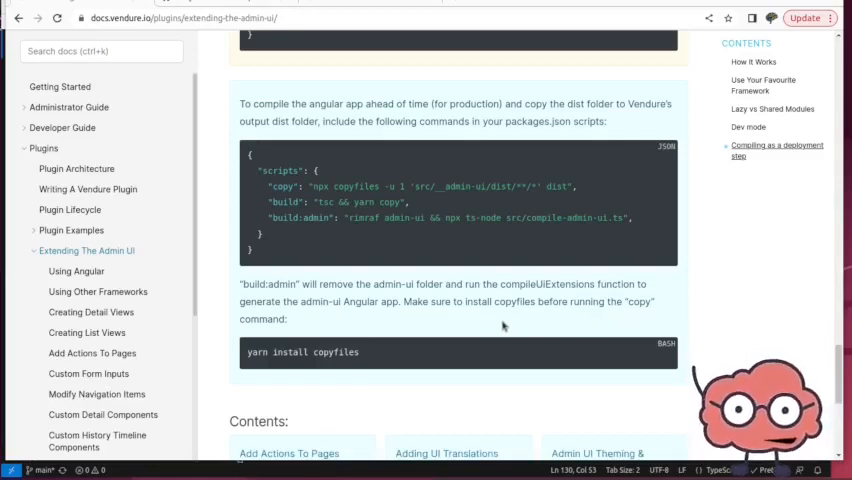
mouse_move(420, 318)
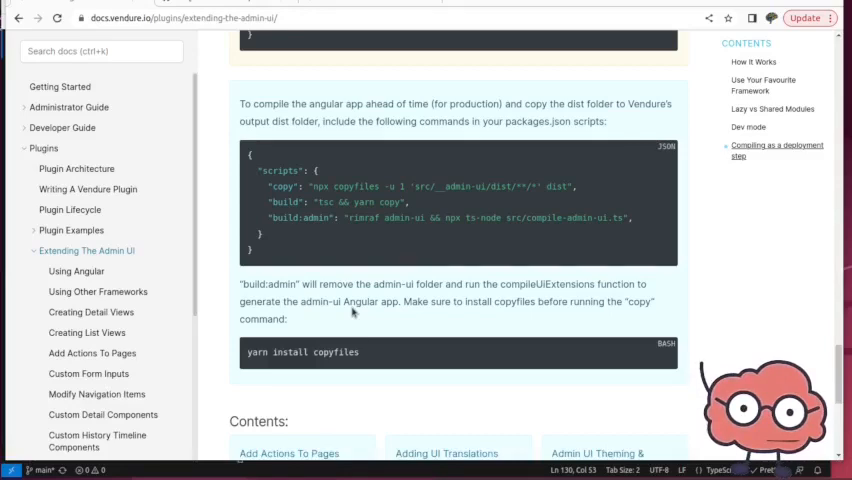
mouse_move(348, 272)
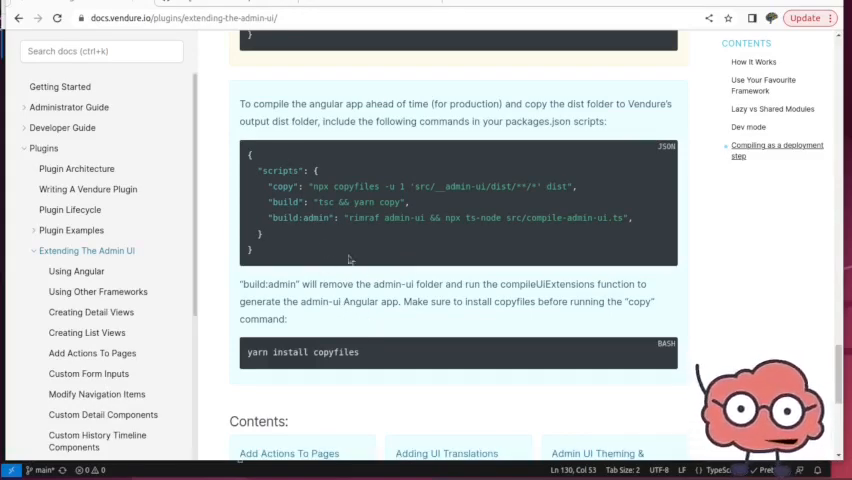
mouse_move(376, 235)
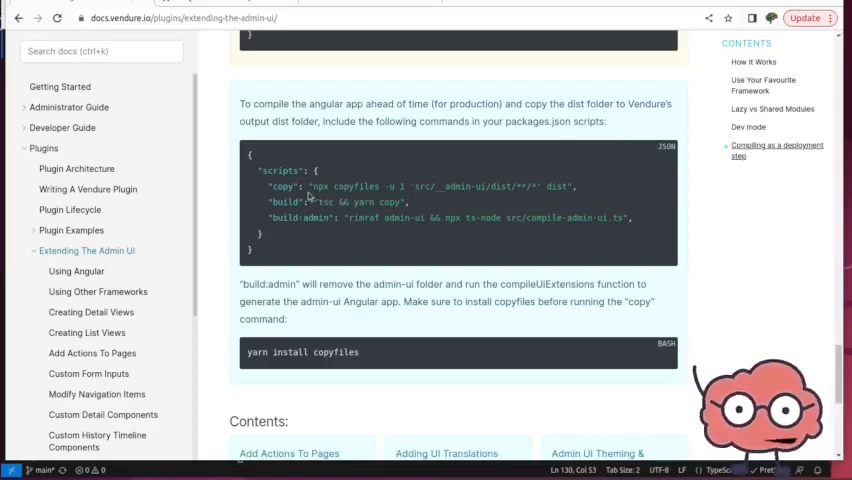
mouse_move(400, 361)
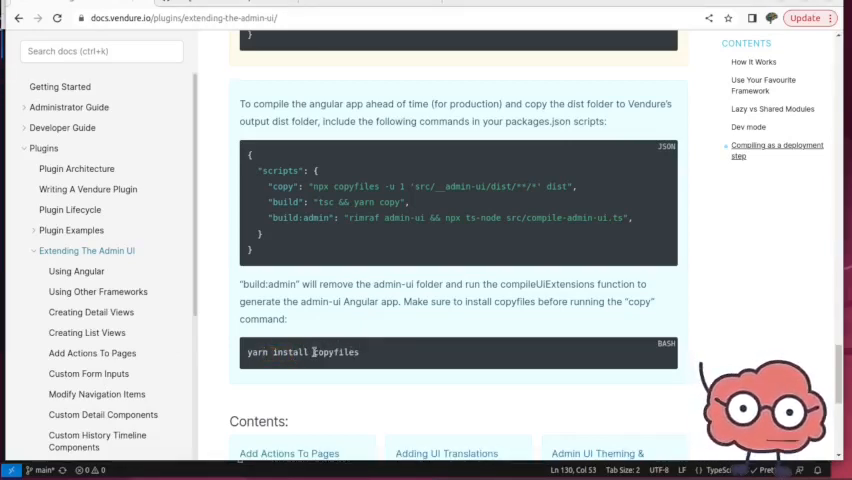
Step: Highlight the copyfiles package, the -u 1 flag and the admin-ui source path in the copy script
double_click(290, 352)
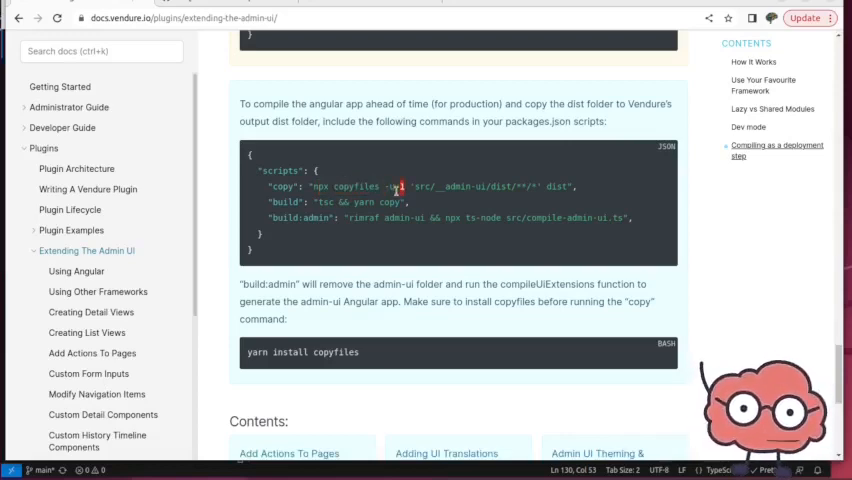
drag(408, 186, 480, 186)
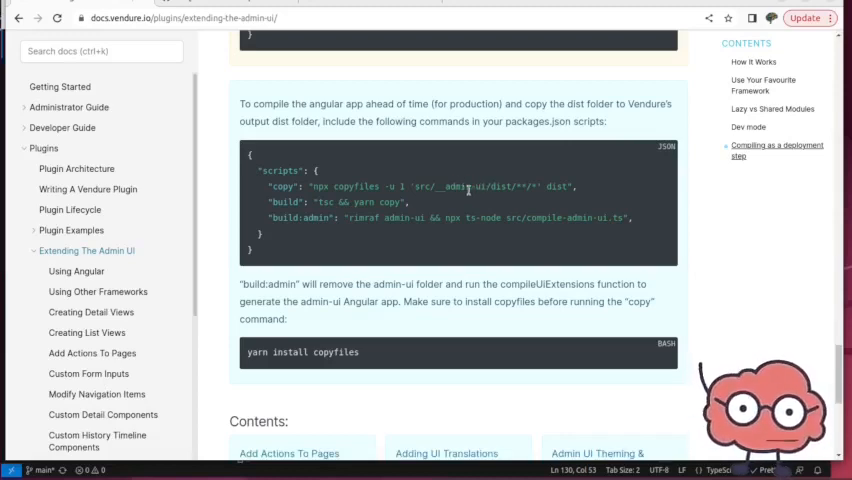
double_click(557, 186)
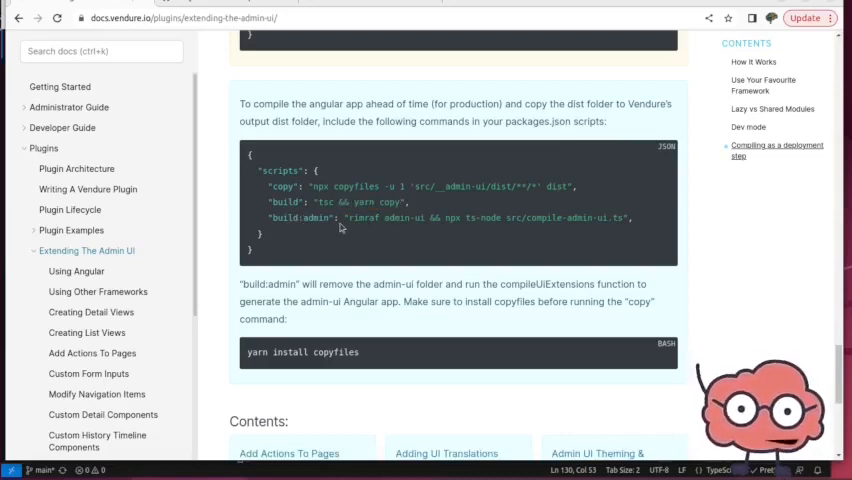
Step: Highlight build:admin, compile-admin-ui.ts and the admin-ui folder it removes
double_click(305, 218)
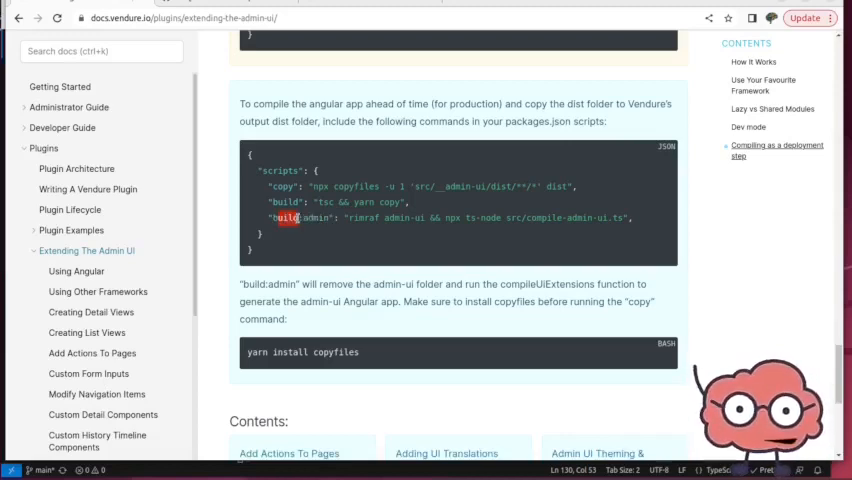
click(333, 218)
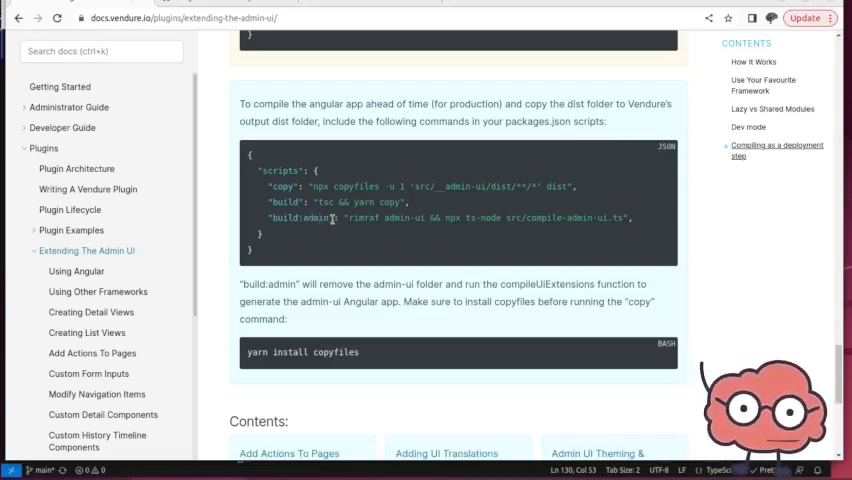
double_click(306, 218)
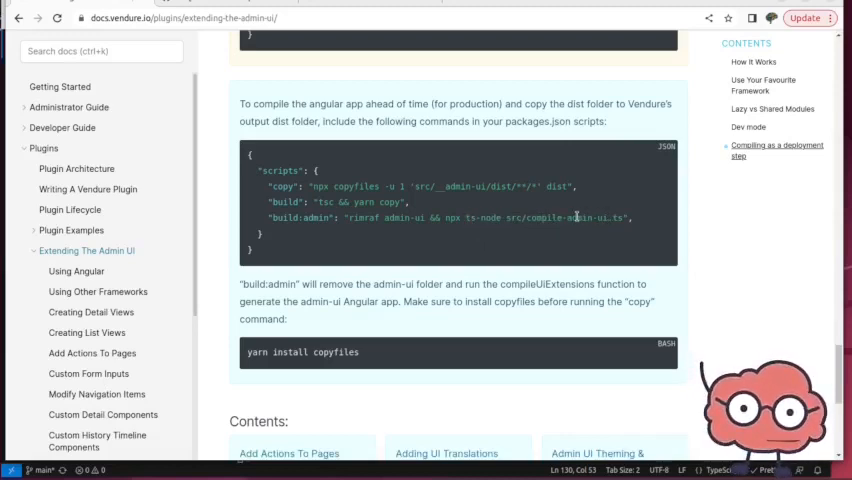
double_click(365, 217)
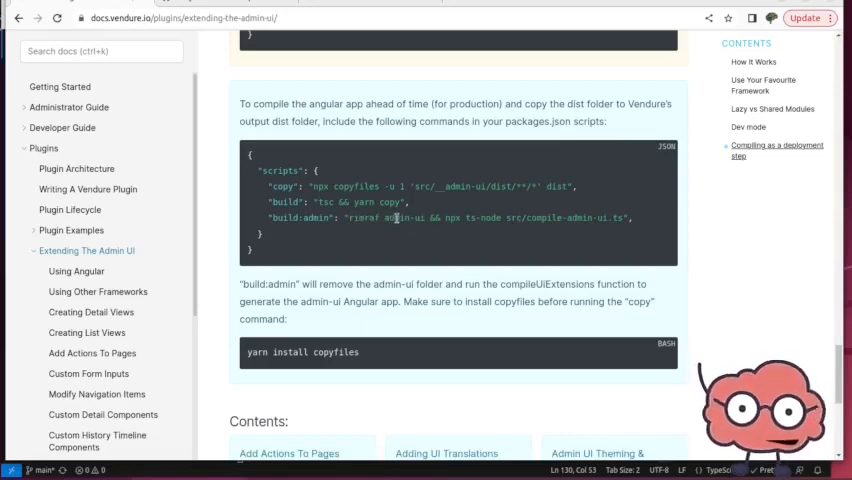
double_click(397, 218)
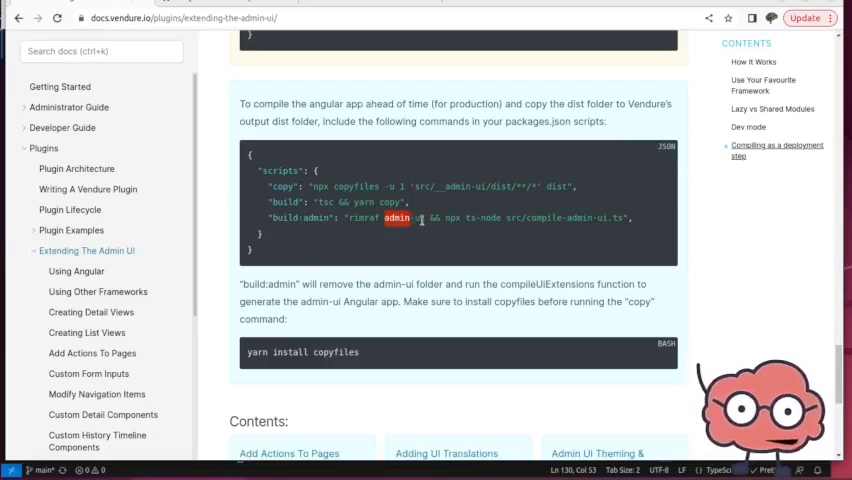
mouse_move(608, 222)
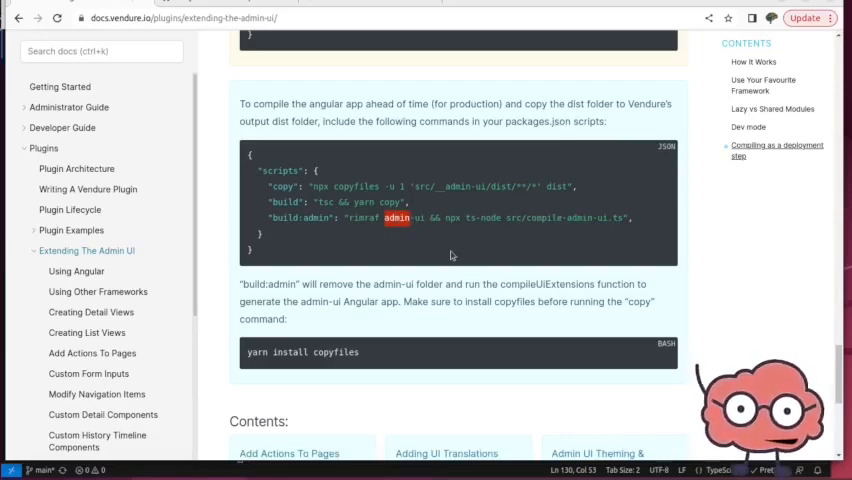
mouse_move(500, 263)
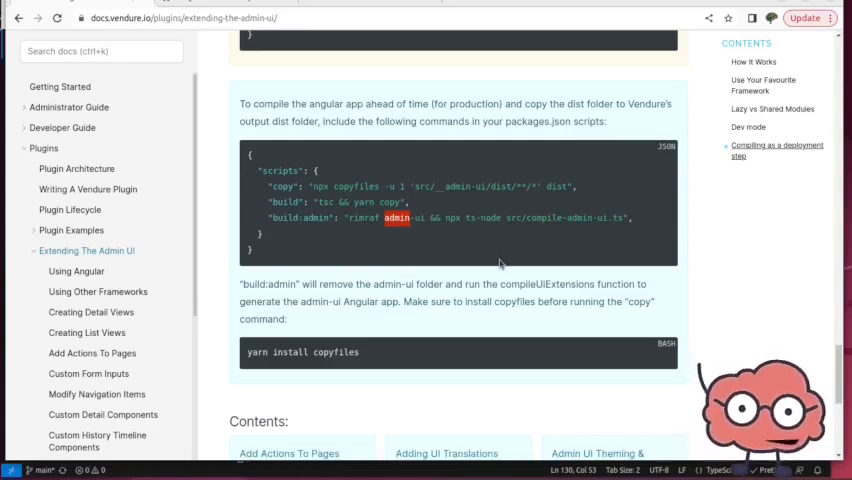